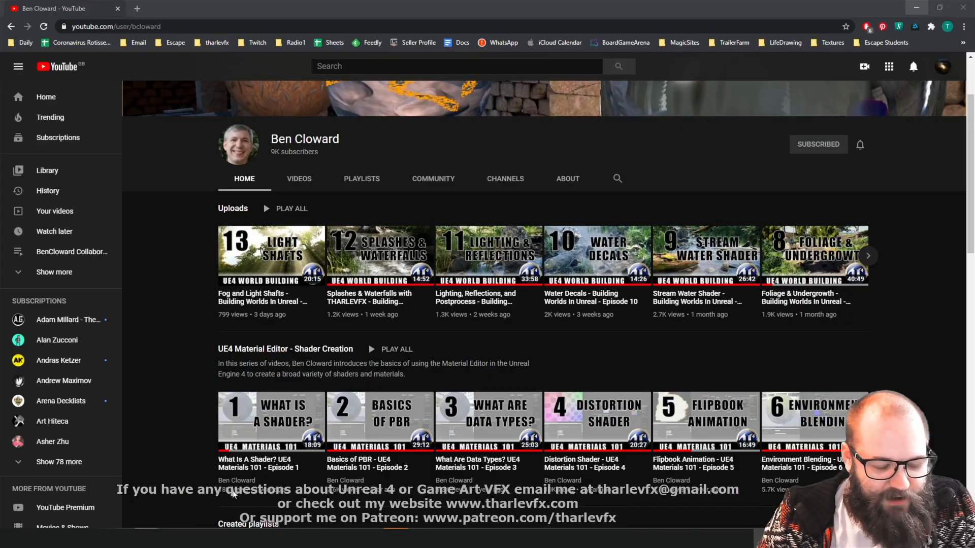
{"action": "mouse_move", "coordinate": [427, 255]}
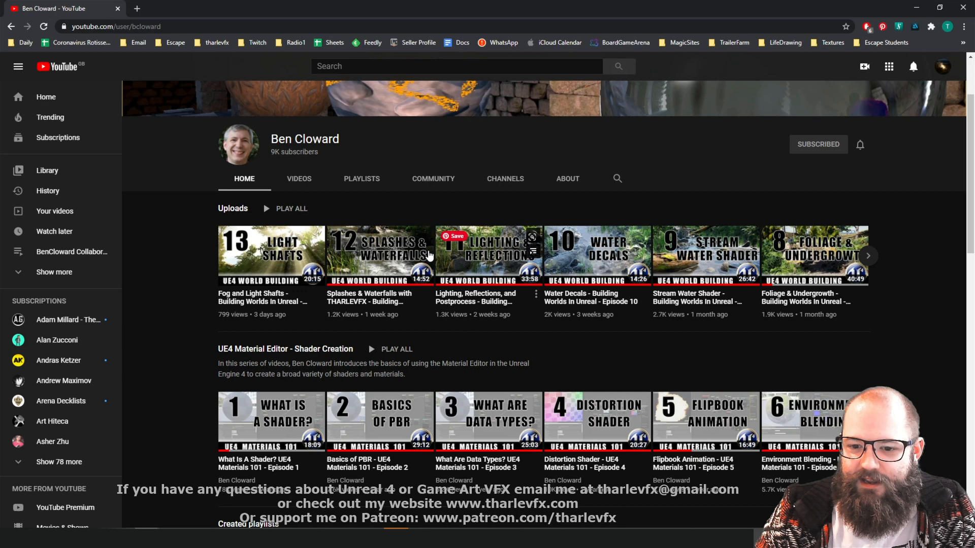
{"action": "mouse_move", "coordinate": [183, 272]}
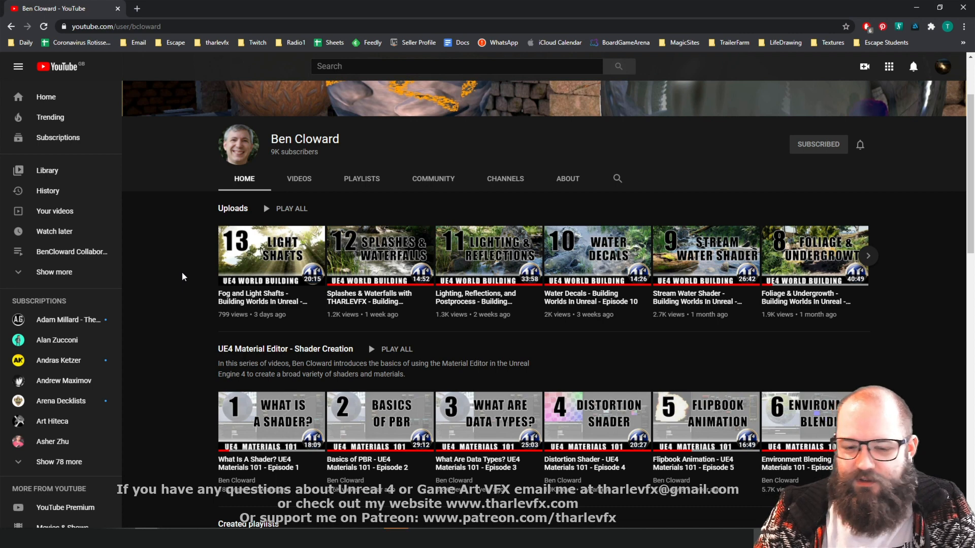
{"action": "mouse_move", "coordinate": [362, 320]}
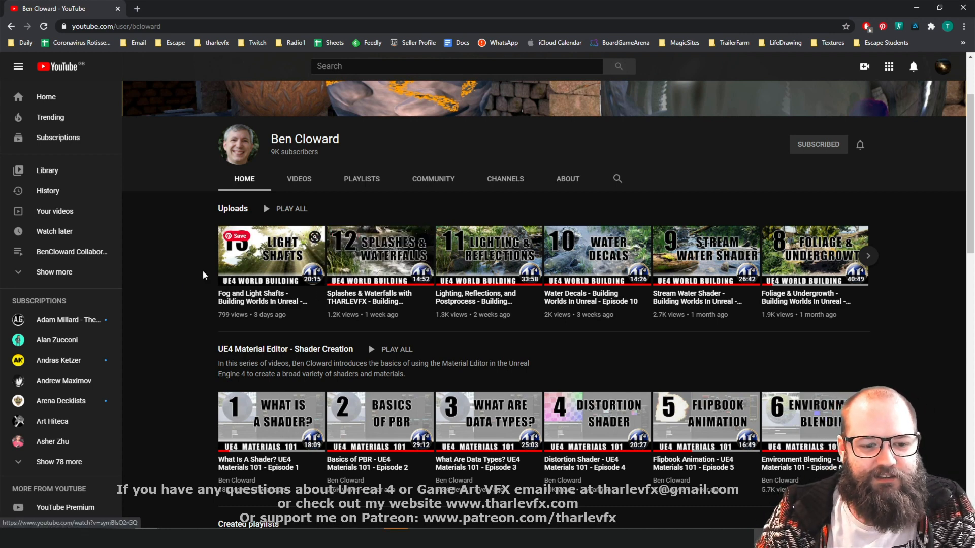
{"action": "mouse_move", "coordinate": [184, 283]}
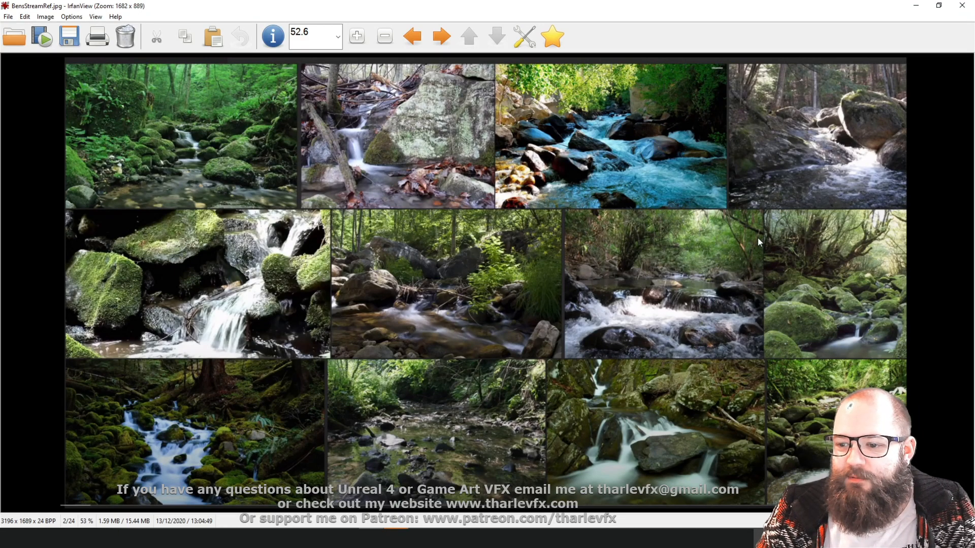
{"action": "mouse_move", "coordinate": [462, 323]}
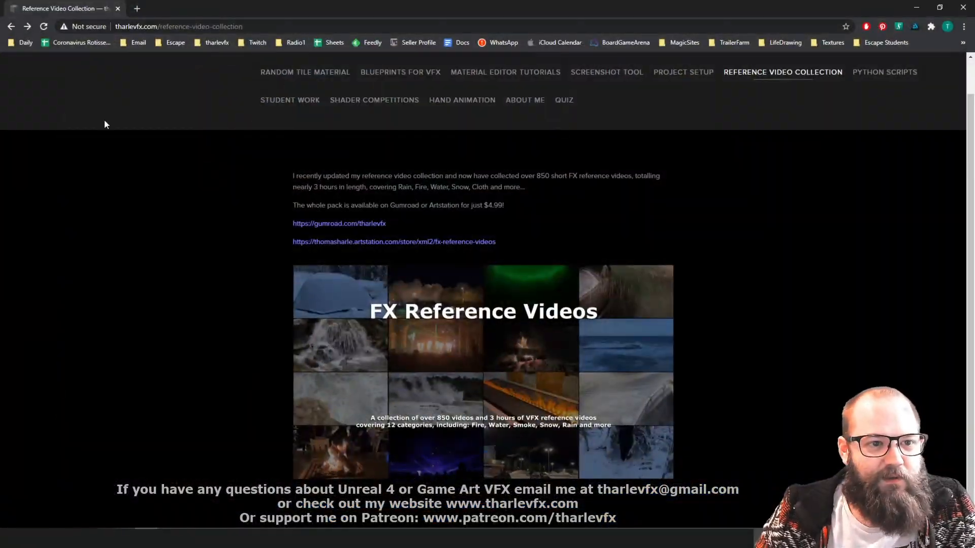
{"action": "mouse_move", "coordinate": [528, 352]}
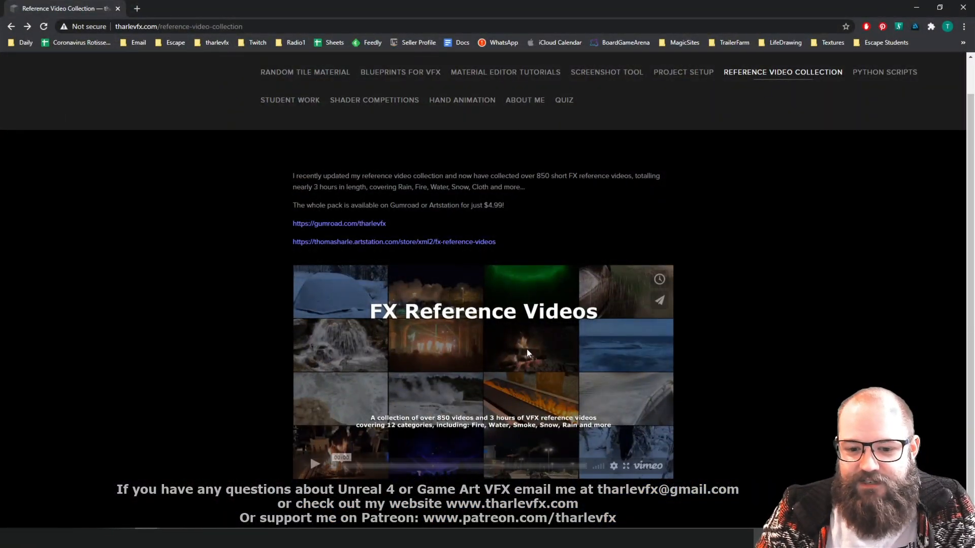
- Start the FX Reference Videos preview in the embedded Vimeo player
{"action": "left_click", "coordinate": [316, 464]}
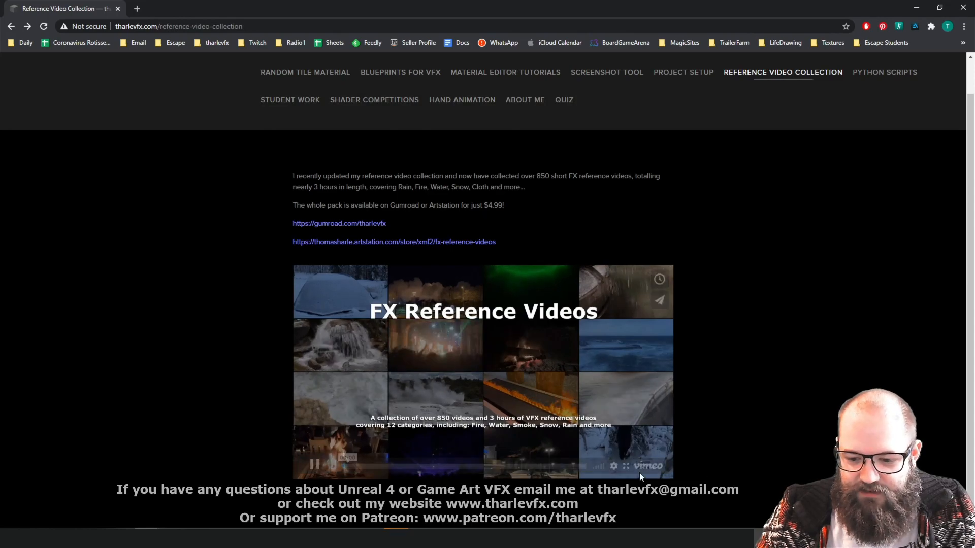
{"action": "left_click", "coordinate": [625, 465]}
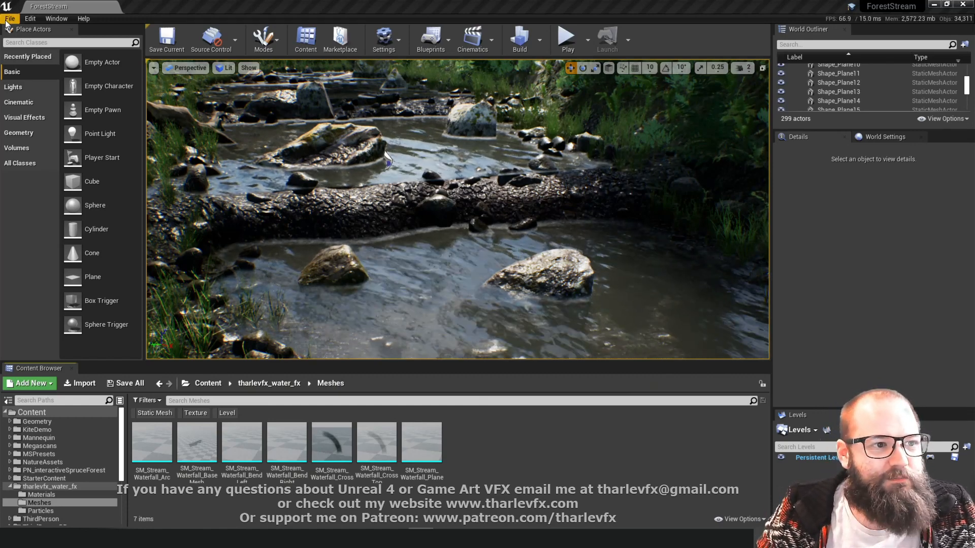
- Open the File menu in Unreal Engine's level editor
{"action": "left_click", "coordinate": [10, 18]}
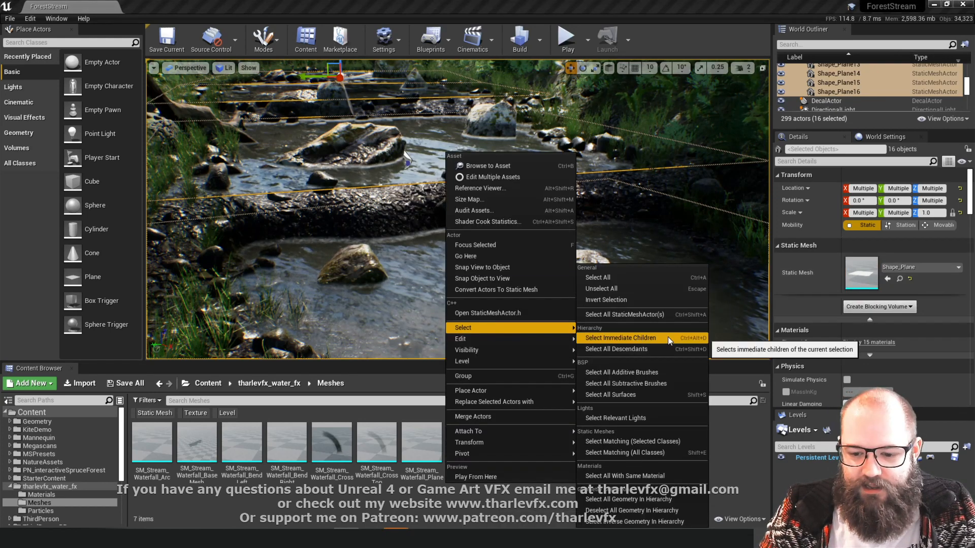
{"action": "mouse_move", "coordinate": [628, 453]}
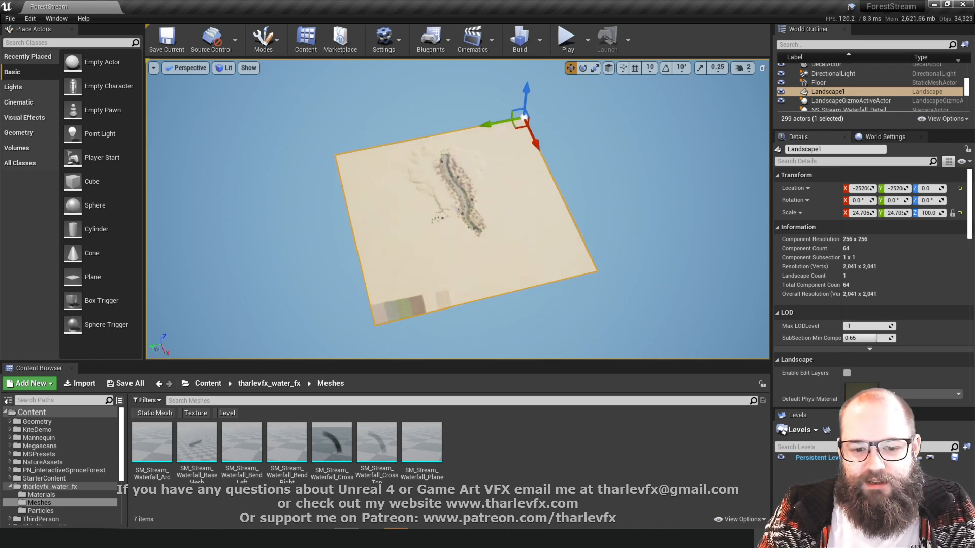
- Return the viewport to Lit mode and export the selected water planes with File > Export Selected
{"action": "left_click", "coordinate": [184, 68]}
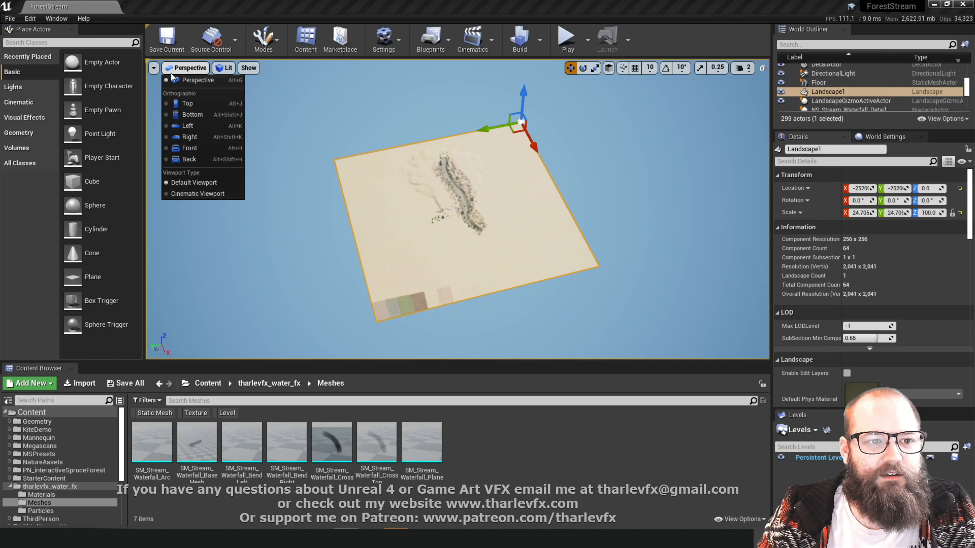
{"action": "left_click", "coordinate": [227, 67]}
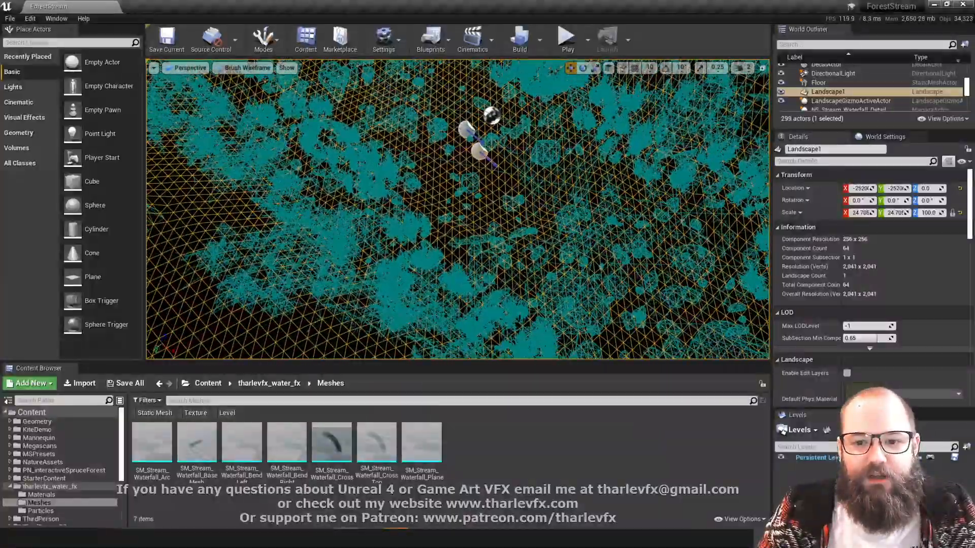
{"action": "left_click", "coordinate": [246, 68]}
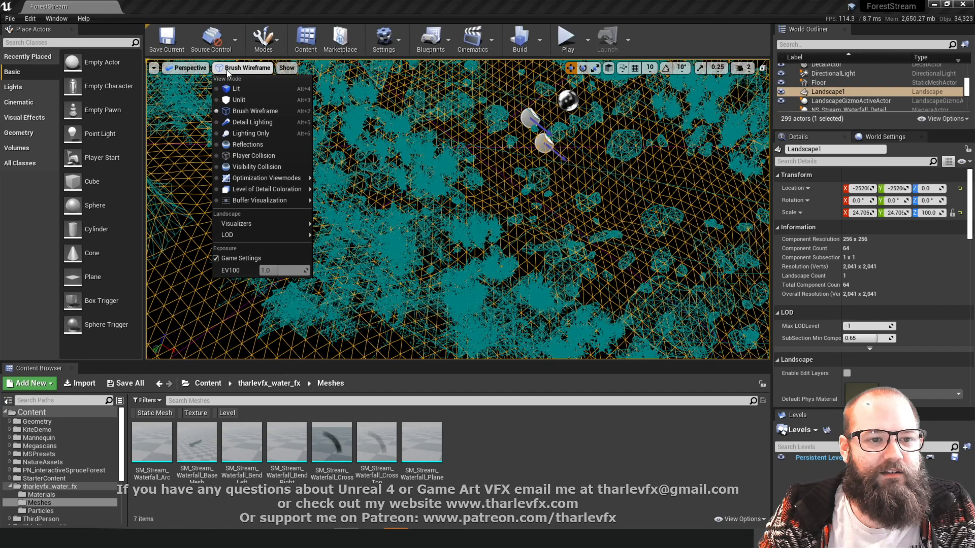
{"action": "left_click", "coordinate": [236, 88]}
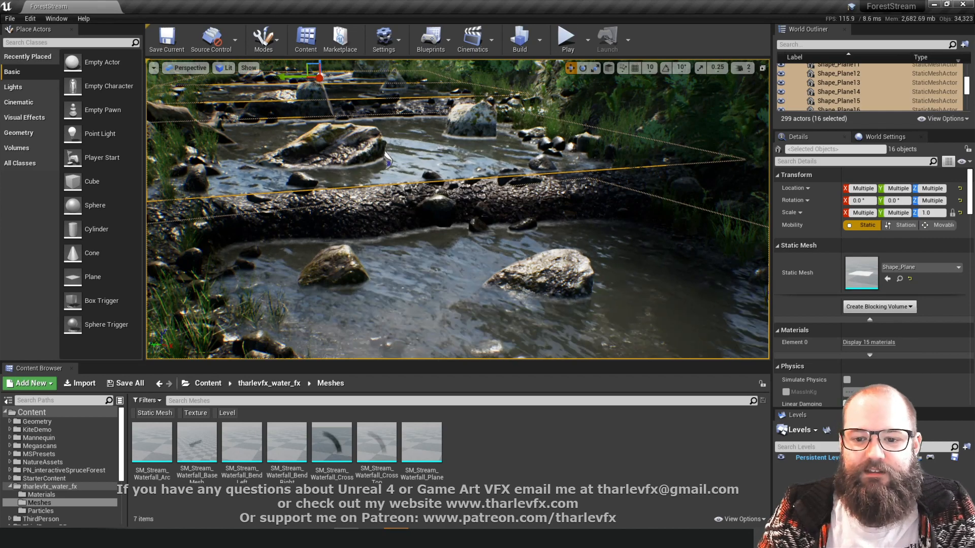
{"action": "left_click", "coordinate": [10, 19]}
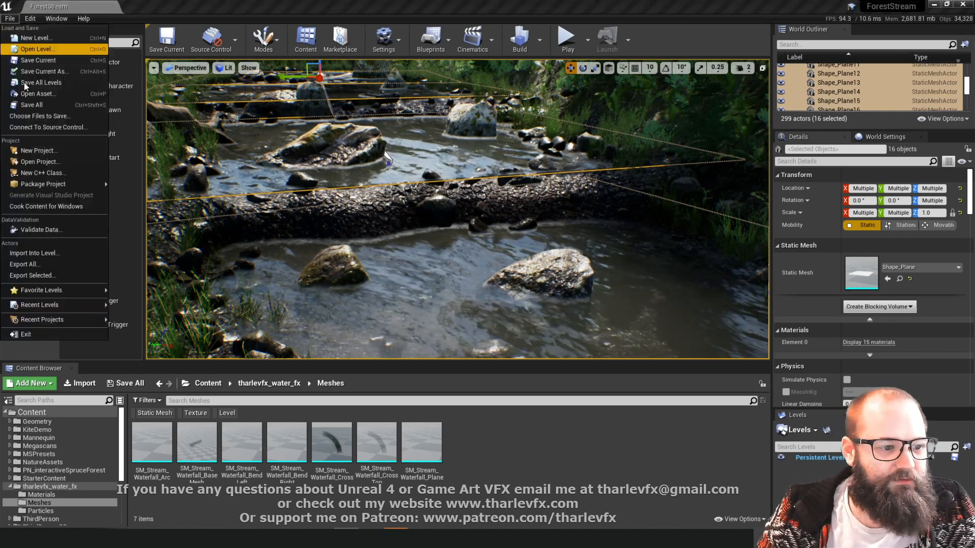
{"action": "mouse_move", "coordinate": [32, 276]}
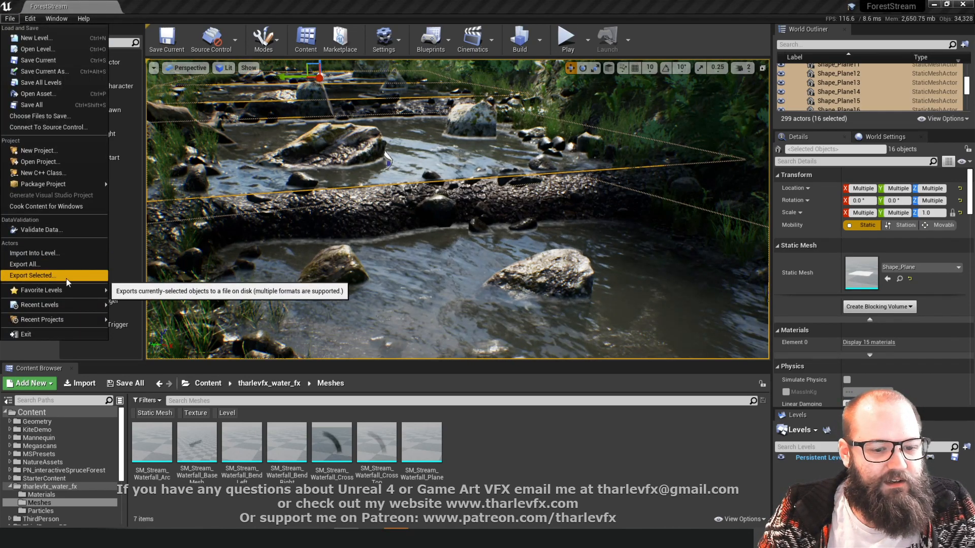
{"action": "left_click", "coordinate": [32, 275]}
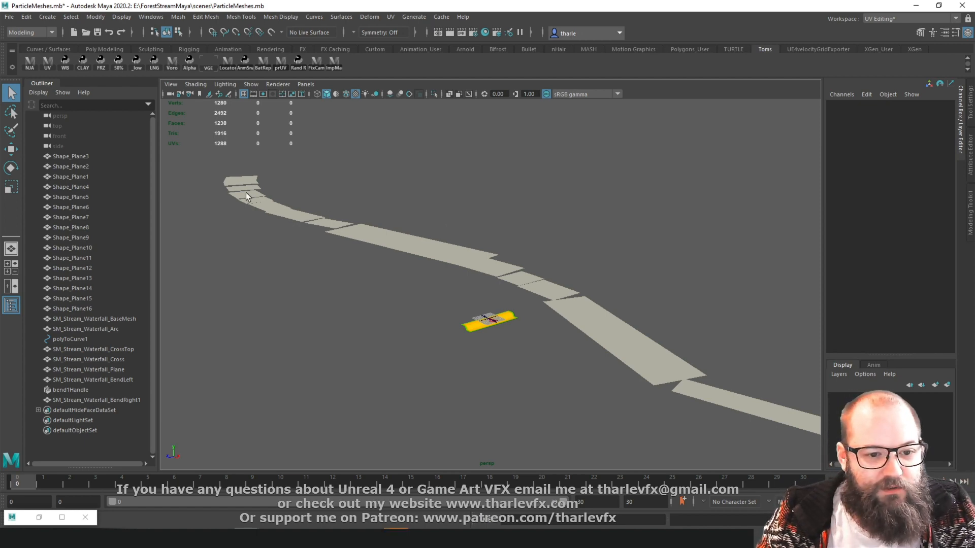
- Rotate the new polygon cylinder in Maya so it lies across the stream planes
{"action": "key", "text": "alt+tab"}
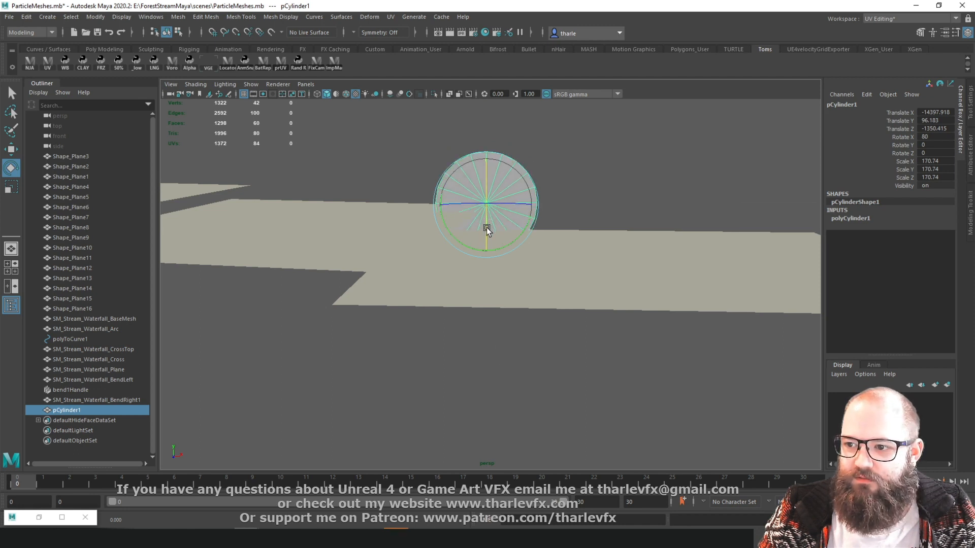
{"action": "left_click_drag", "start_coordinate": [487, 230], "coordinate": [487, 221]}
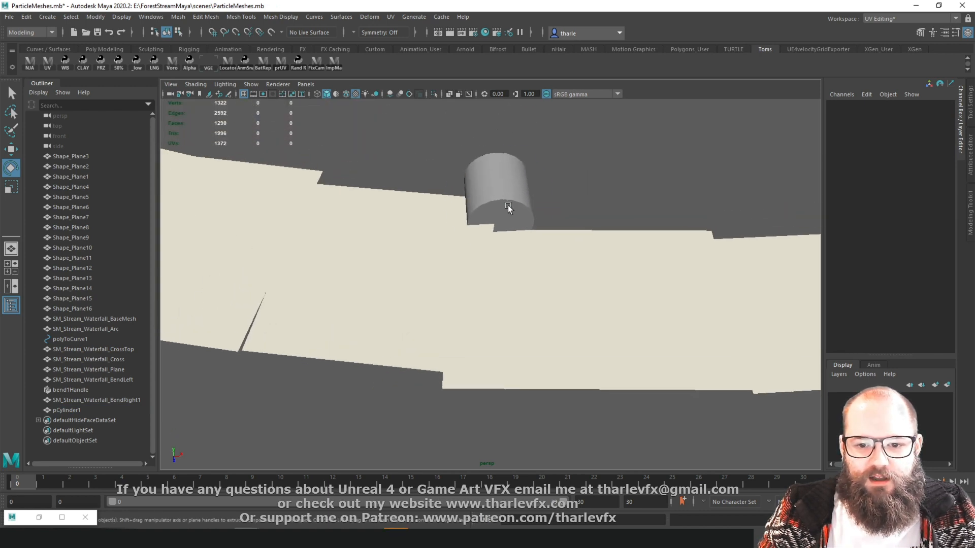
{"action": "left_click", "coordinate": [506, 206]}
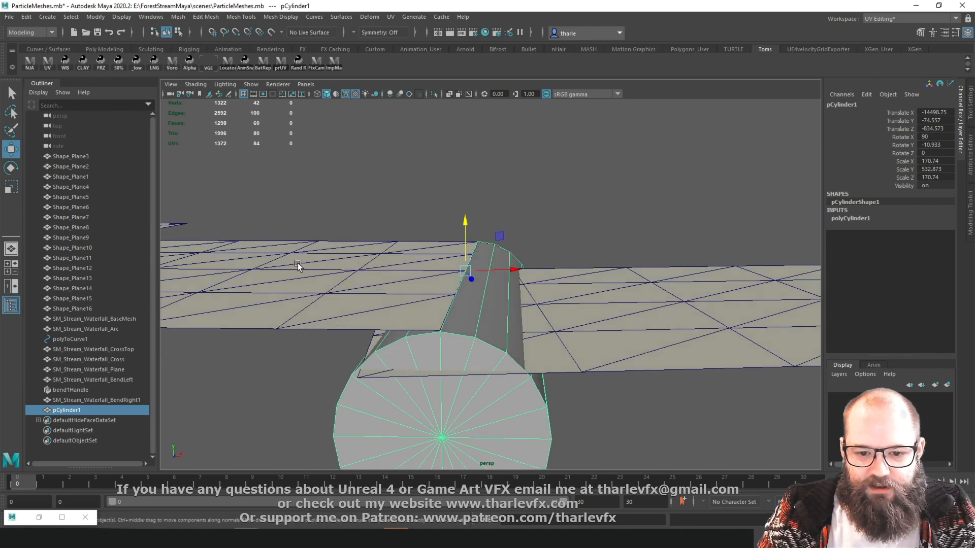
- Position the sideways cylinder beneath the stream plane meshes as a curved guide
{"action": "left_click_drag", "start_coordinate": [298, 268], "coordinate": [491, 304]}
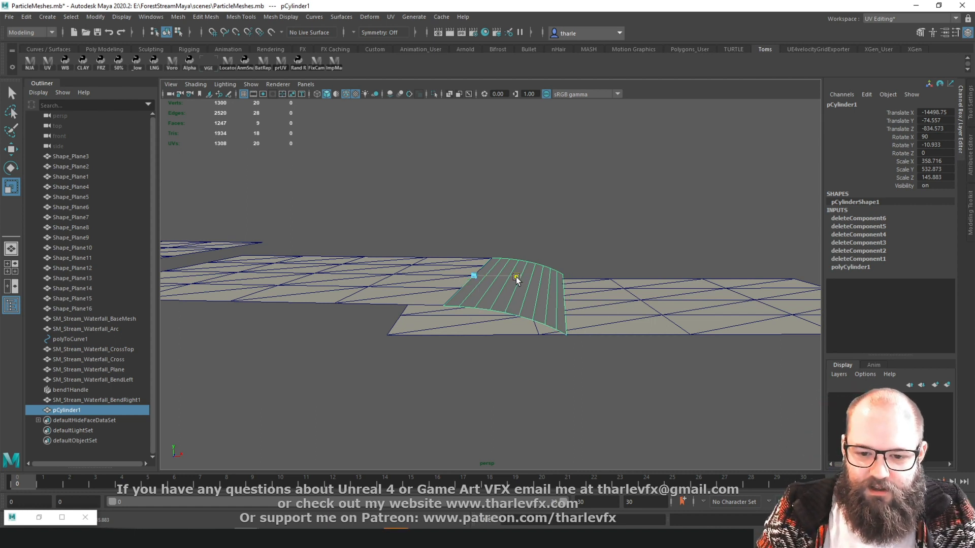
- Extrude the plane's edge along the arc and zoom out on the stepped strip
{"action": "left_click_drag", "start_coordinate": [516, 277], "coordinate": [490, 277]}
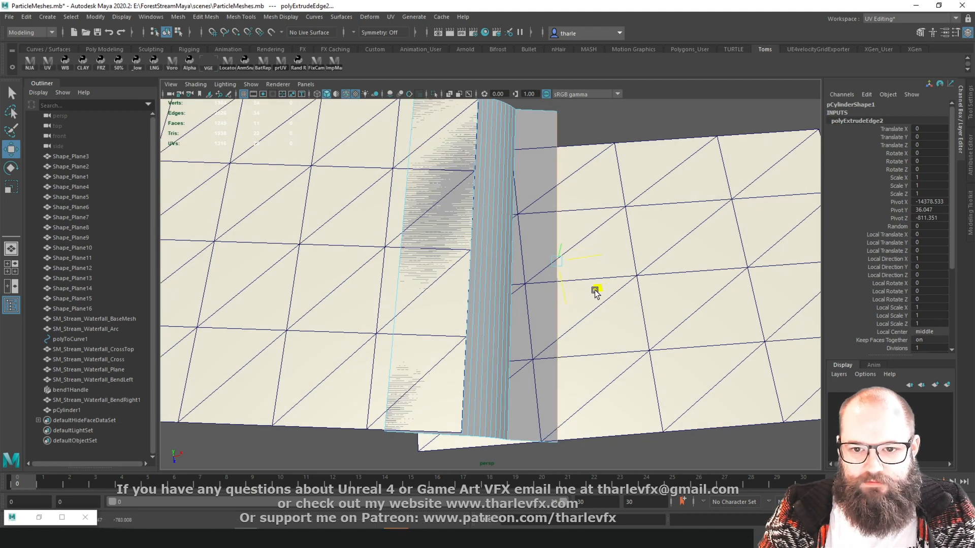
{"action": "left_click_drag", "start_coordinate": [595, 292], "coordinate": [559, 414]}
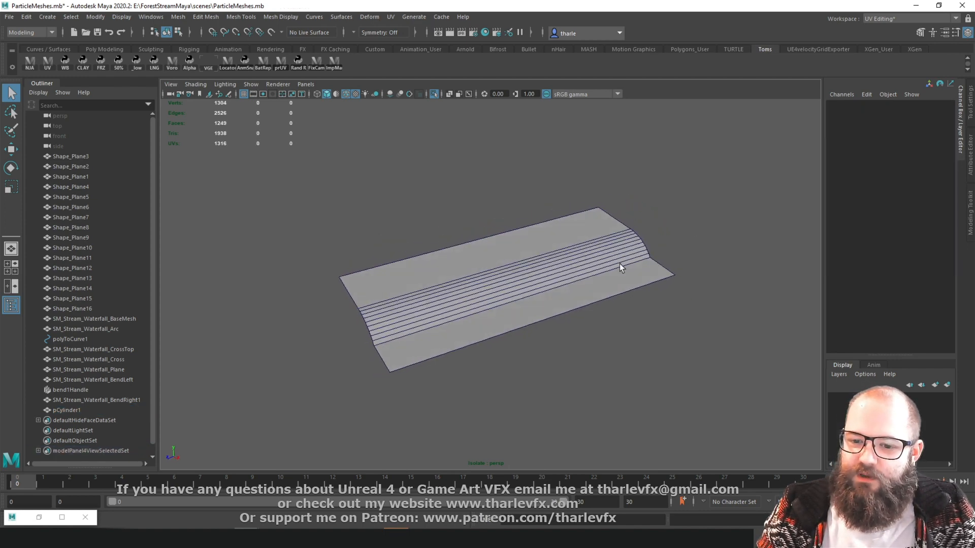
- Select a strip edge and split its edge ring repeatedly to add several loops
{"action": "left_click", "coordinate": [67, 410]}
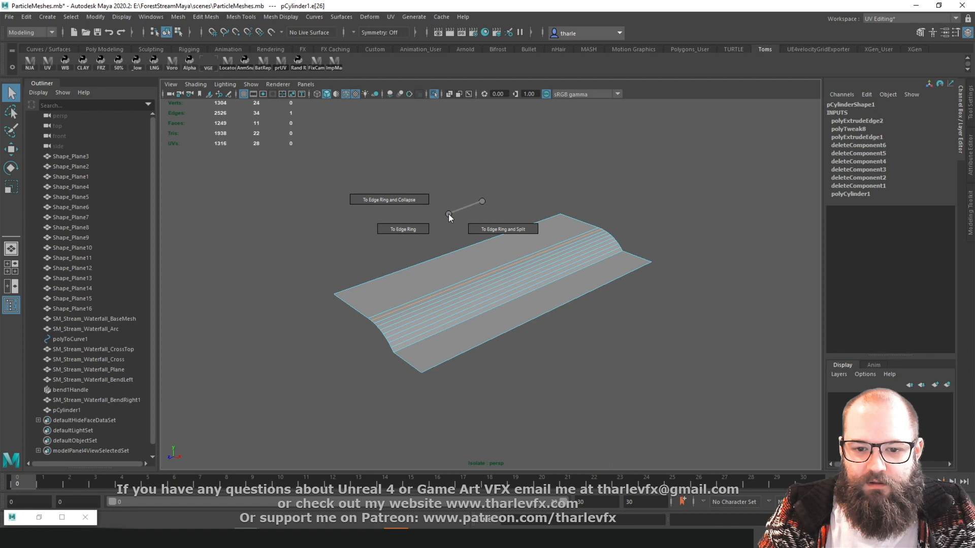
{"action": "left_click", "coordinate": [501, 228]}
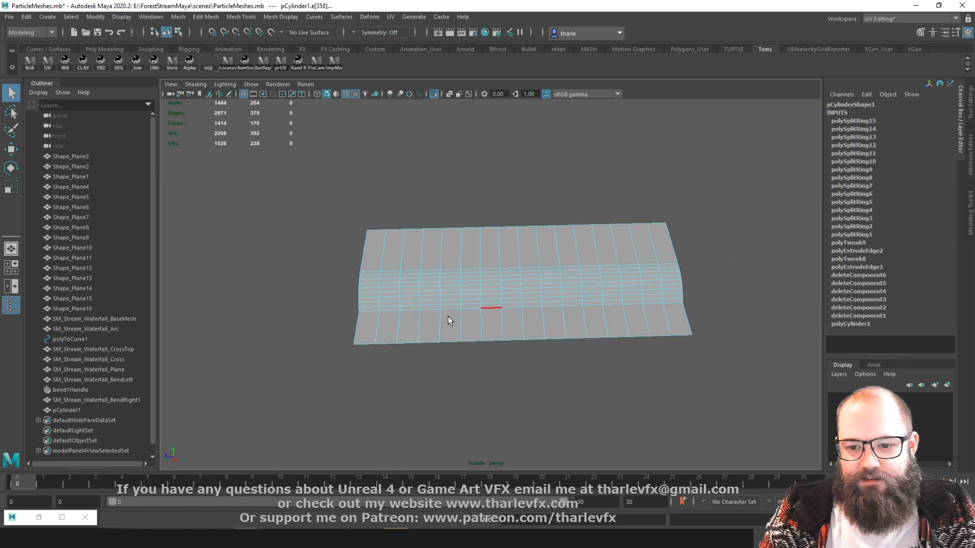
{"action": "left_click_drag", "start_coordinate": [451, 321], "coordinate": [413, 346]}
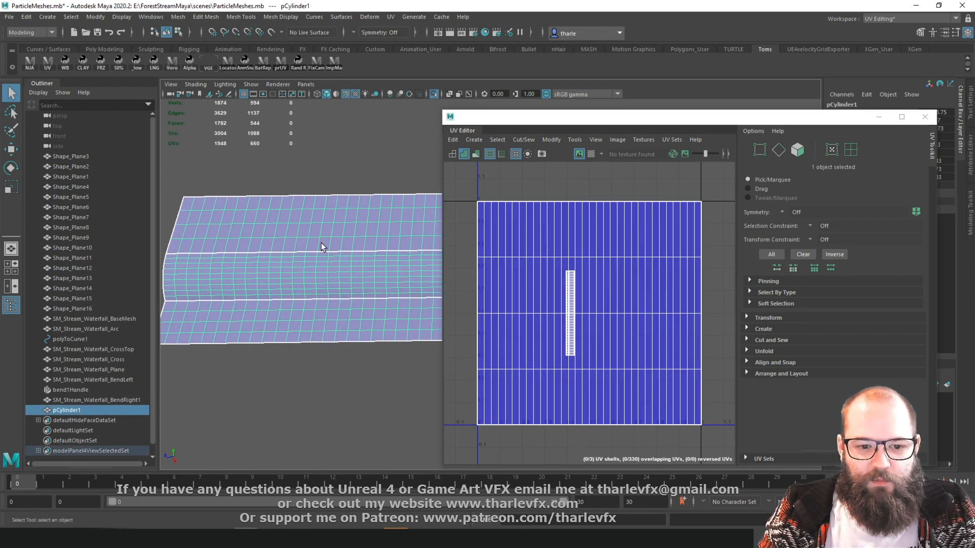
{"action": "mouse_move", "coordinate": [324, 284]}
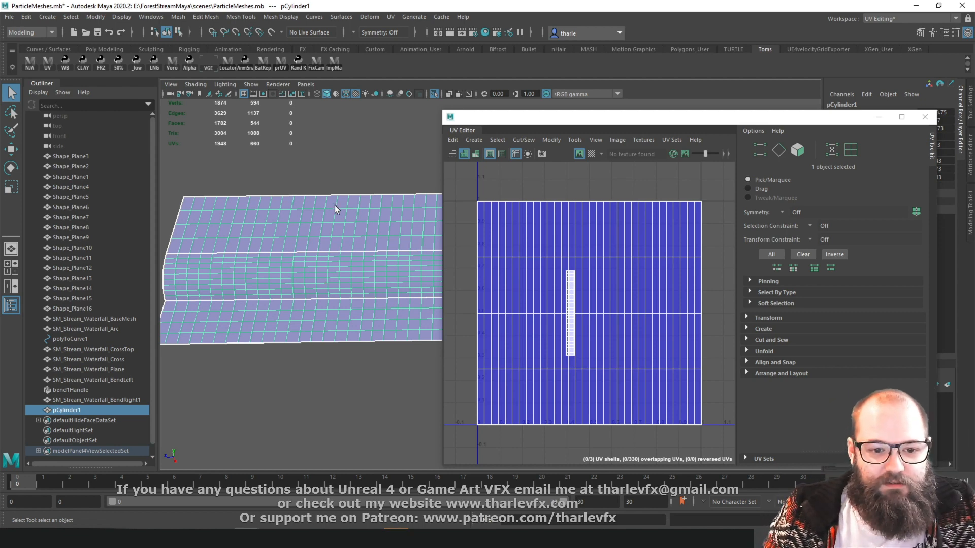
{"action": "mouse_move", "coordinate": [321, 323]}
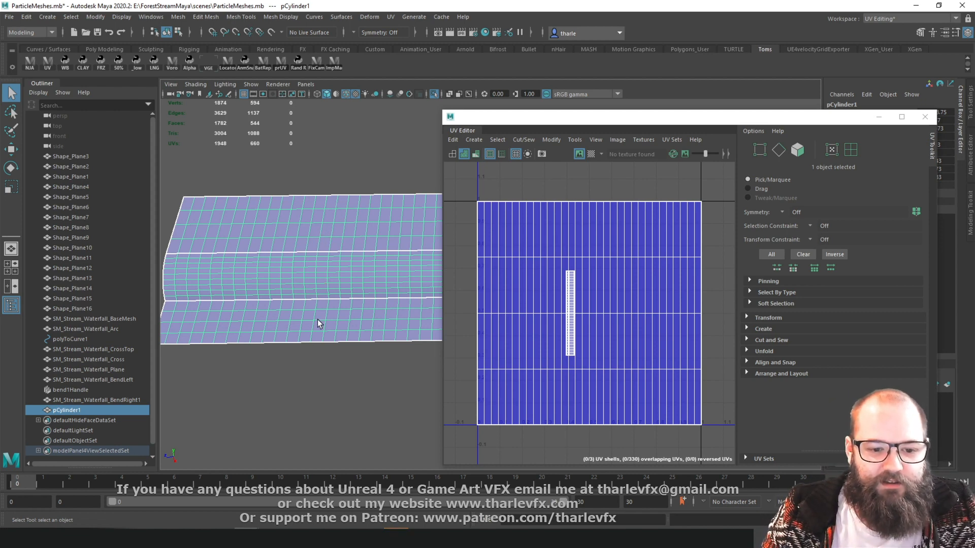
{"action": "mouse_move", "coordinate": [603, 267]}
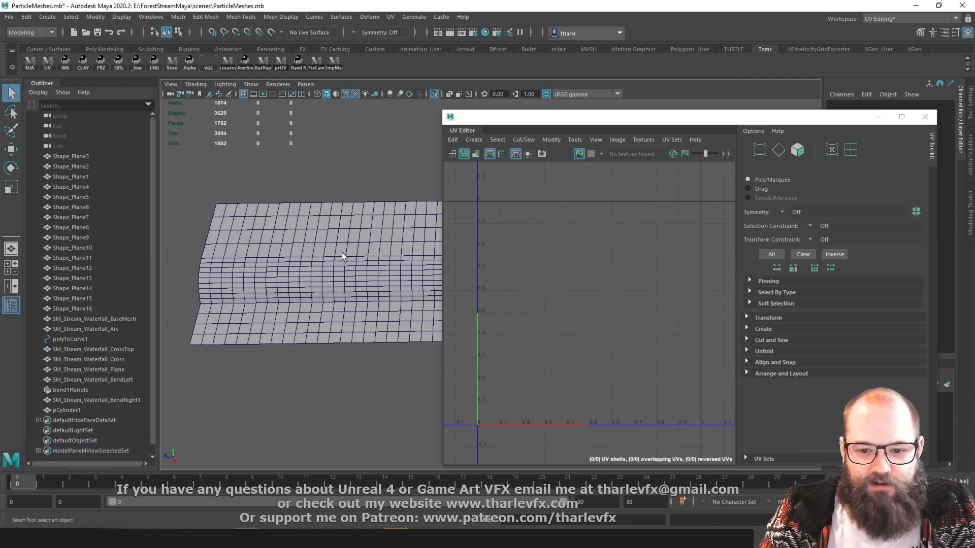
- Project new UVs onto the strip and unfold them along U
{"action": "left_click", "coordinate": [66, 409]}
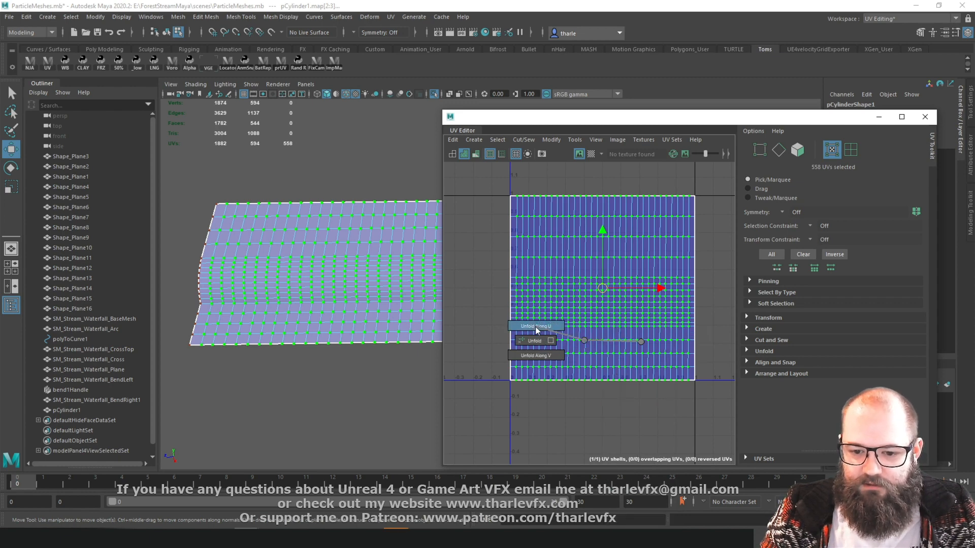
{"action": "left_click", "coordinate": [534, 326]}
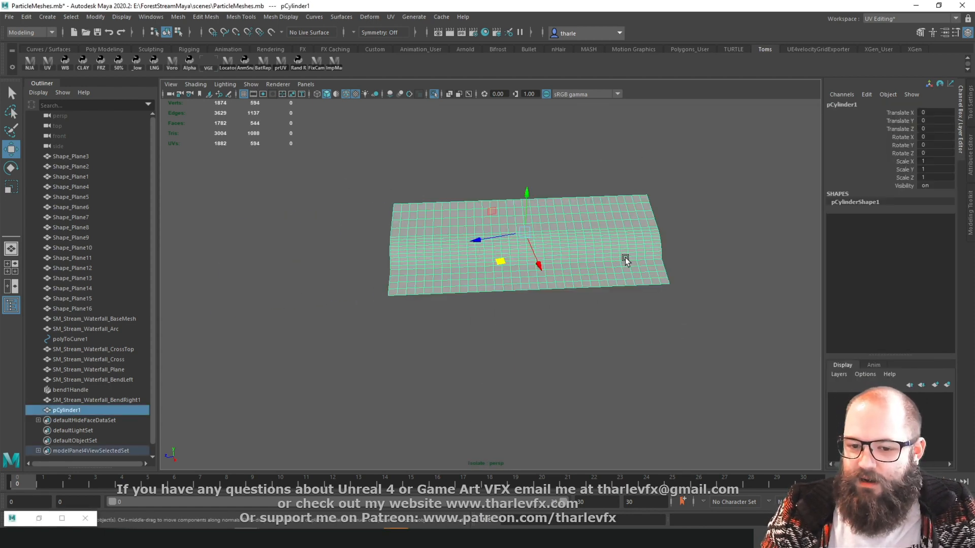
- Orbit around the strip, then bring up the Apply Color vertex colour settings from Mesh Display
{"action": "left_click_drag", "start_coordinate": [625, 261], "coordinate": [476, 180]}
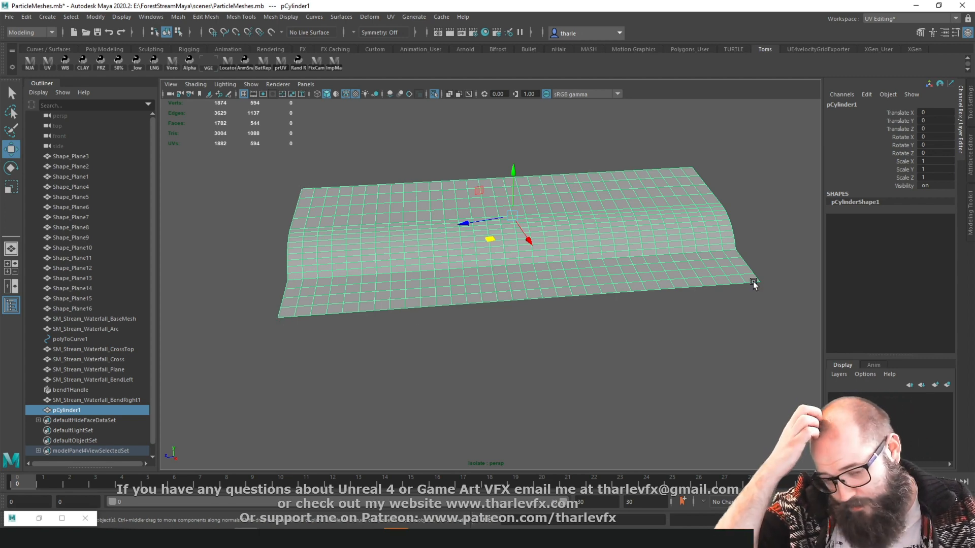
{"action": "mouse_move", "coordinate": [421, 160]}
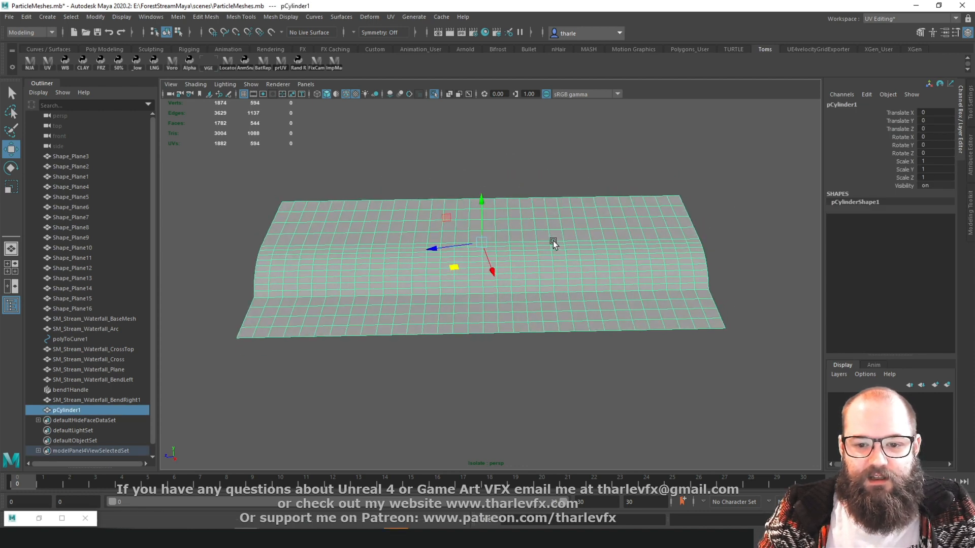
{"action": "left_click", "coordinate": [241, 17]}
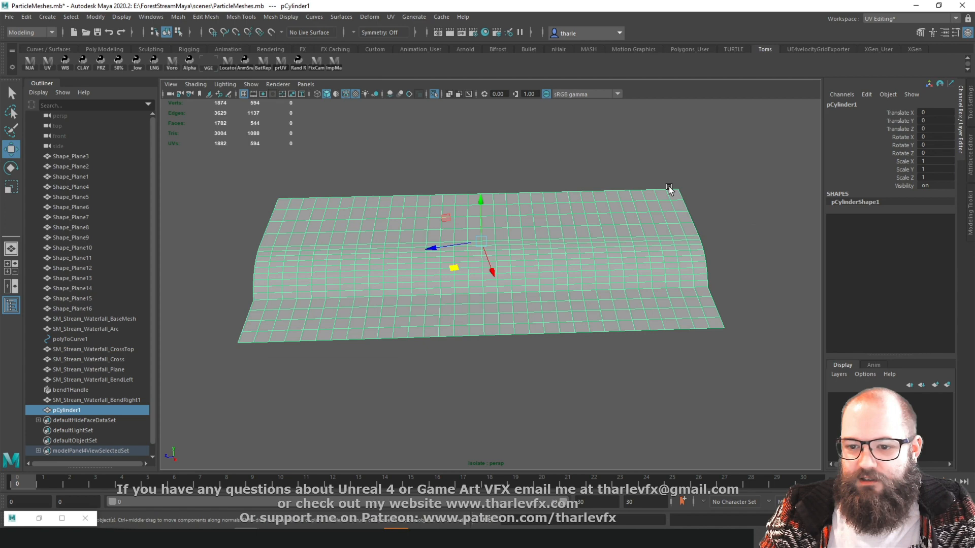
{"action": "mouse_move", "coordinate": [617, 282]}
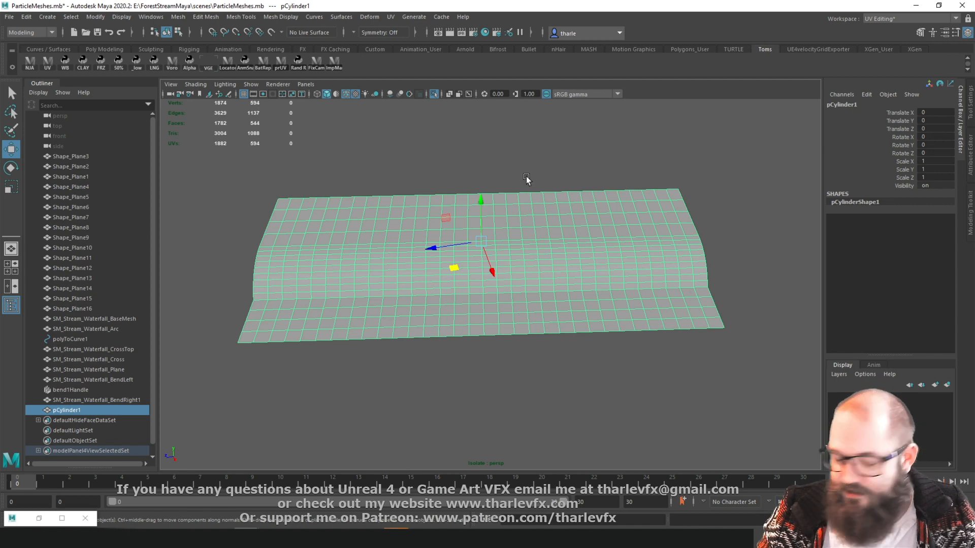
{"action": "left_click", "coordinate": [281, 17]}
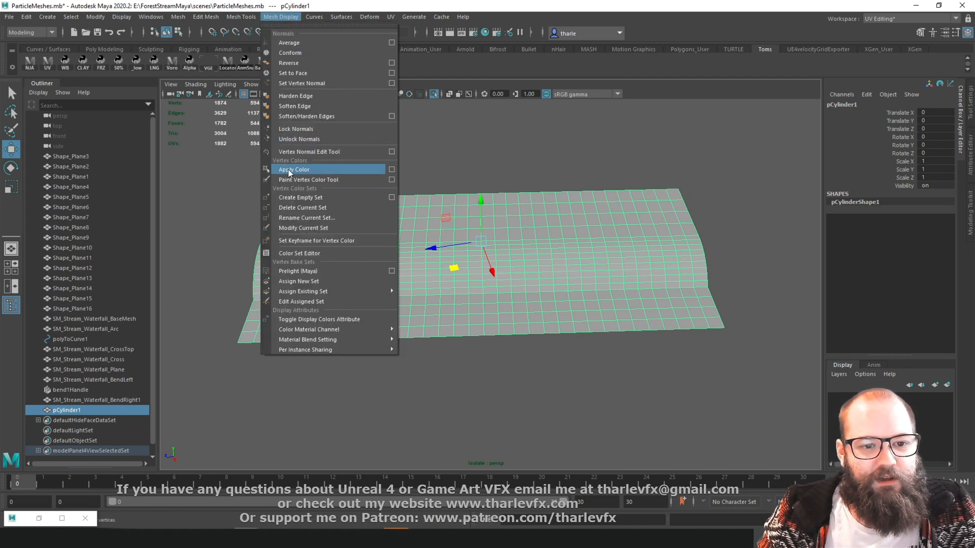
{"action": "left_click", "coordinate": [391, 169]}
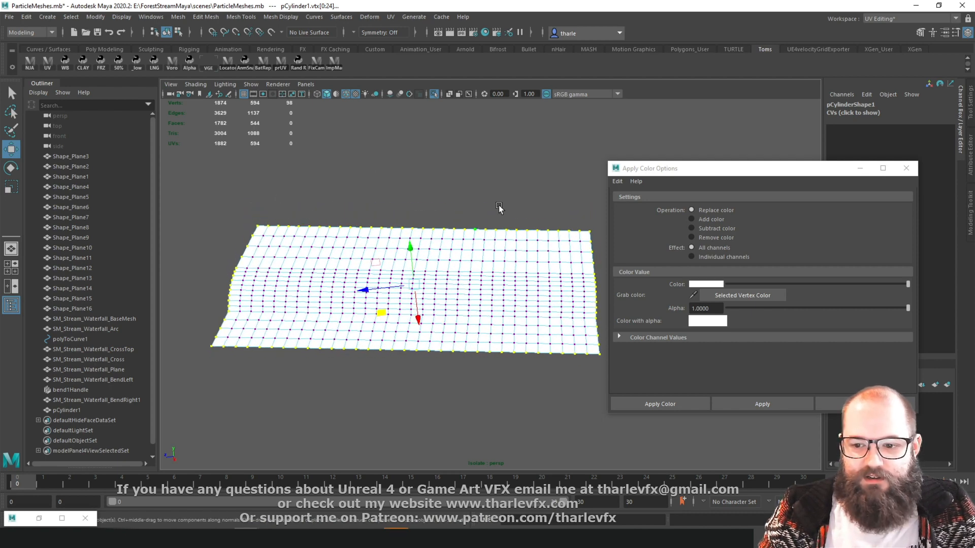
{"action": "mouse_move", "coordinate": [746, 286]}
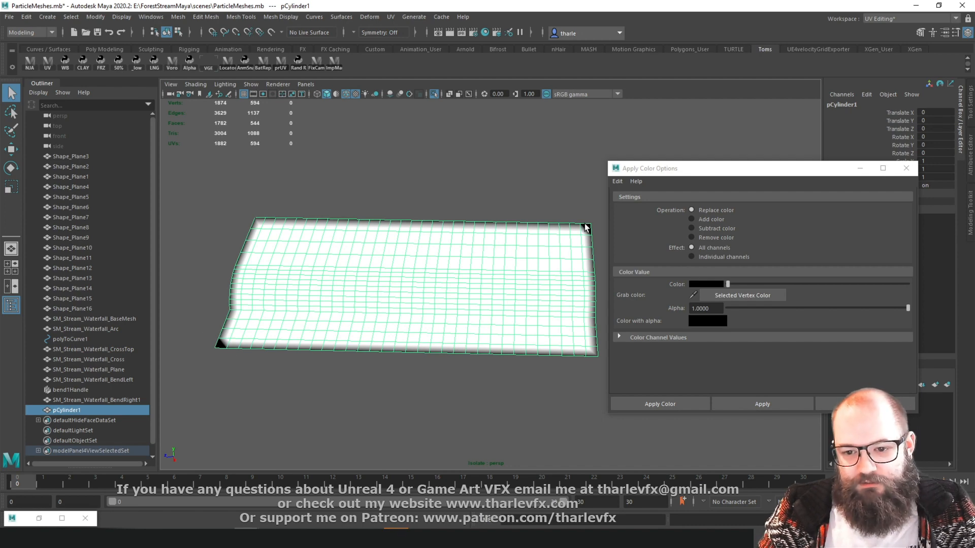
{"action": "mouse_move", "coordinate": [510, 220]}
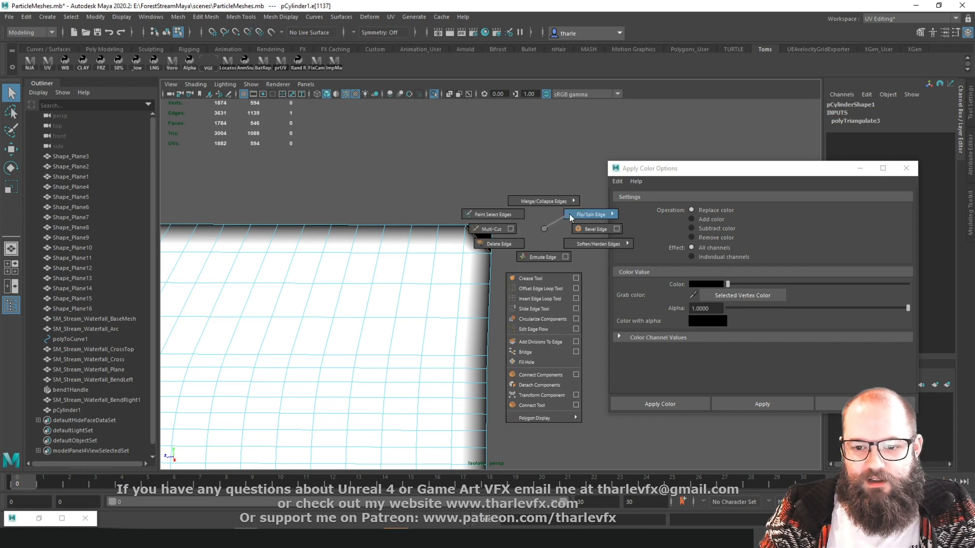
- Spin forward the diagonal edges of both corner triangles
{"action": "left_click", "coordinate": [590, 213]}
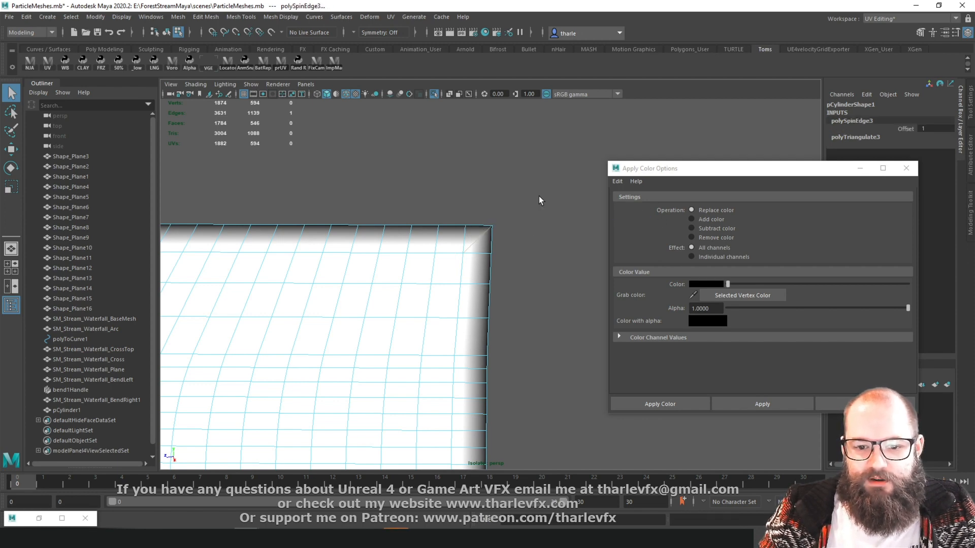
{"action": "right_click", "coordinate": [465, 247]}
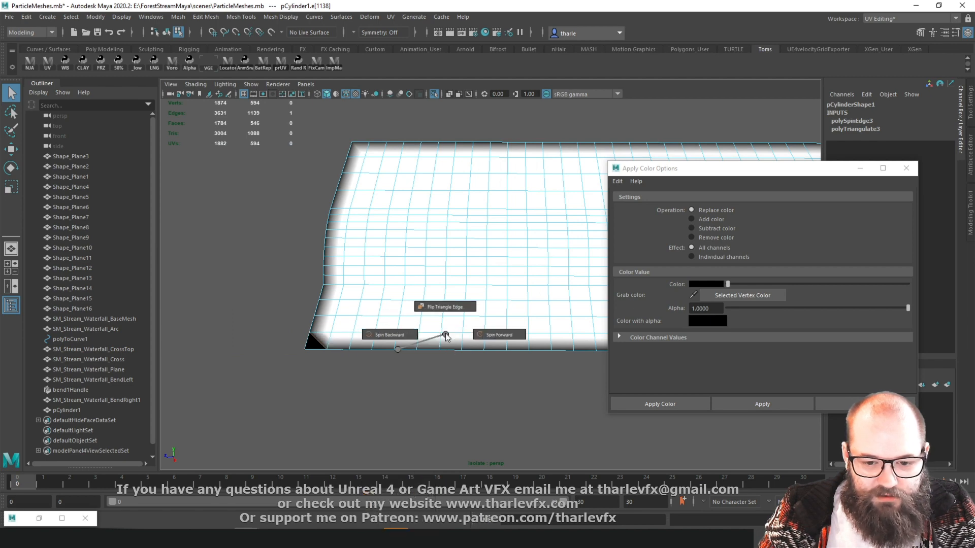
{"action": "right_click", "coordinate": [385, 257]}
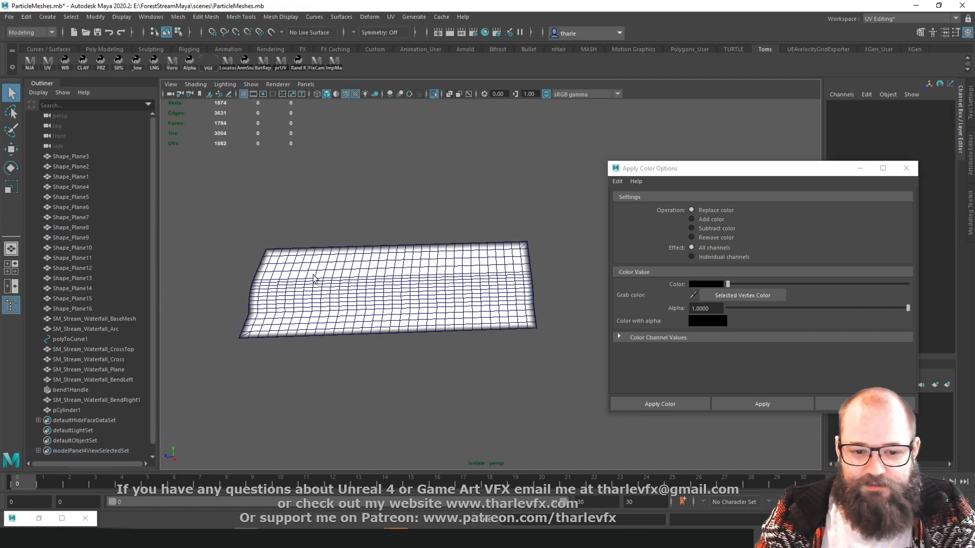
{"action": "mouse_move", "coordinate": [373, 211]}
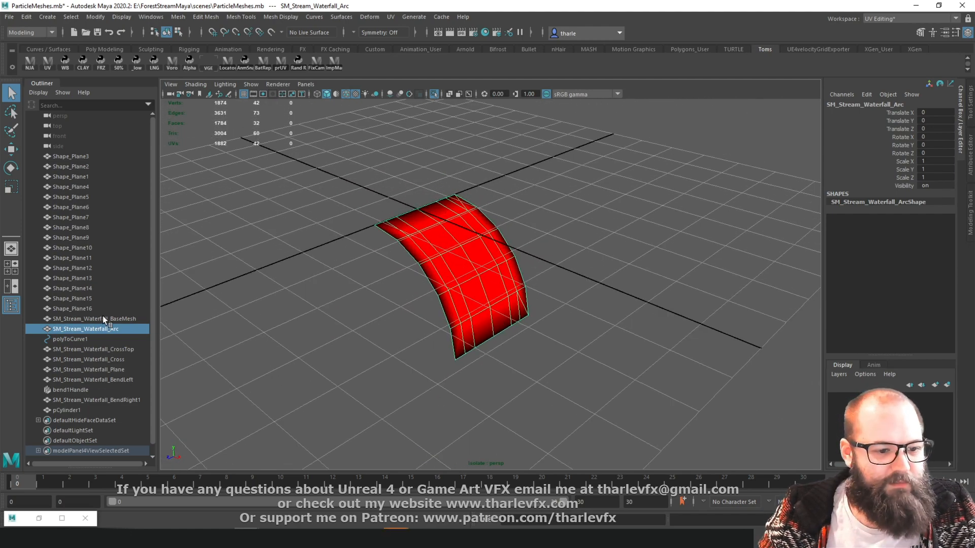
- Select the waterfall mesh in the Outliner and orbit around the stream base mesh
{"action": "left_click", "coordinate": [85, 319]}
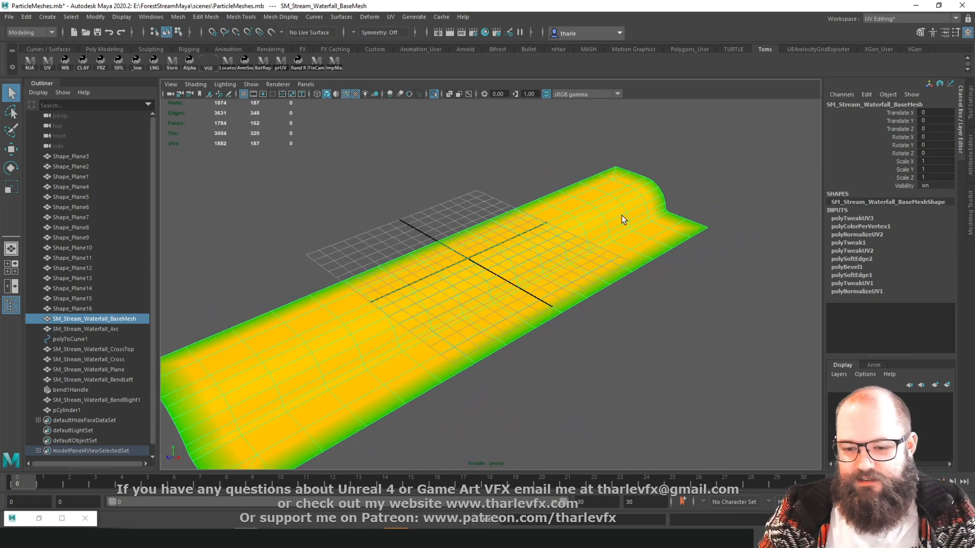
{"action": "left_click_drag", "start_coordinate": [621, 218], "coordinate": [281, 279]}
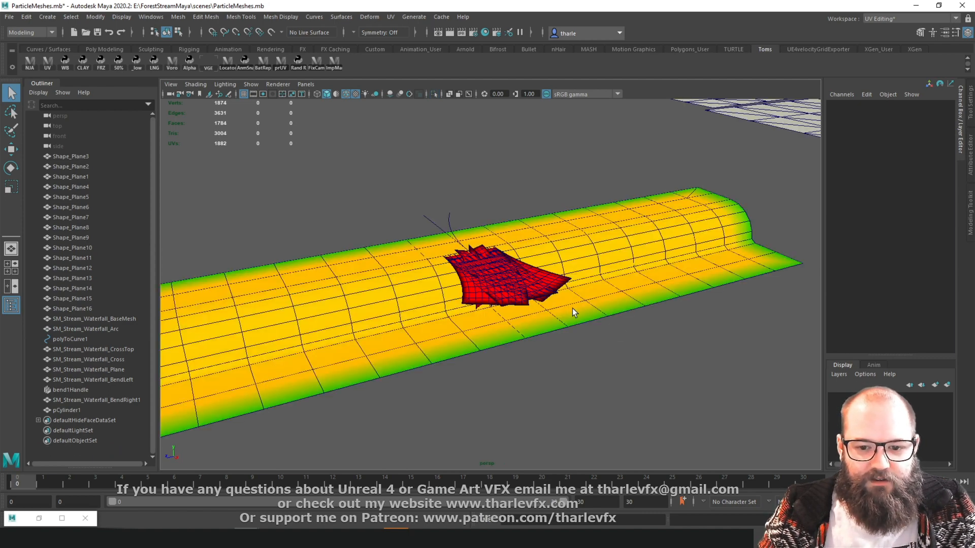
{"action": "mouse_move", "coordinate": [601, 318]}
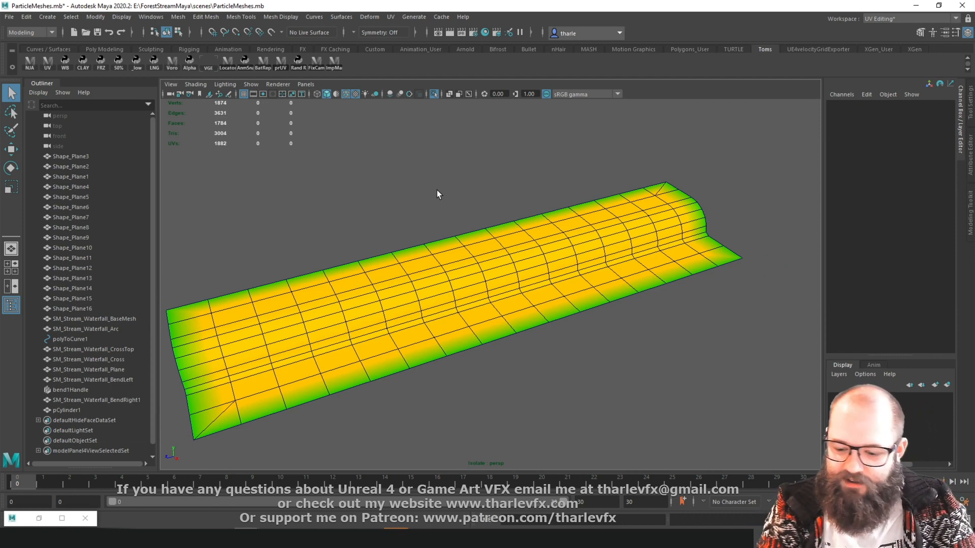
{"action": "mouse_move", "coordinate": [360, 225]}
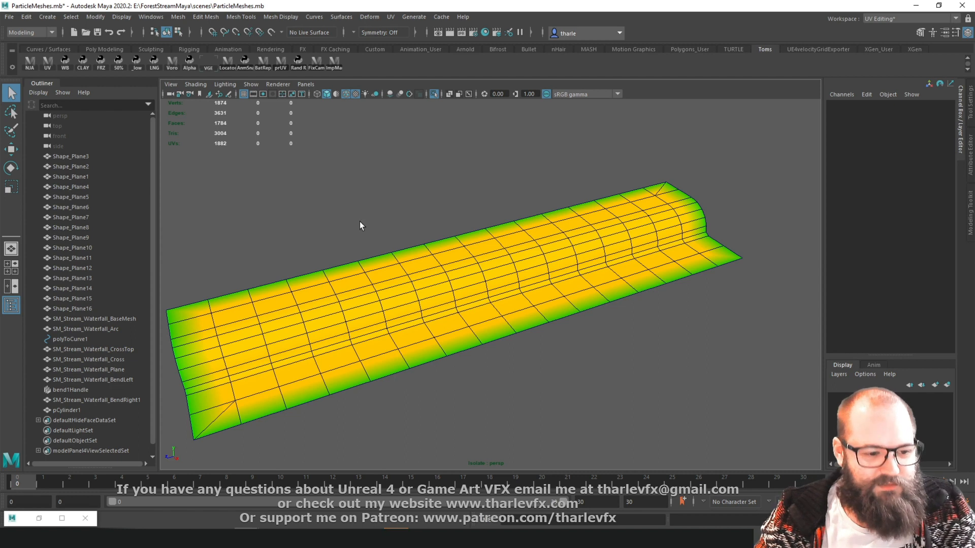
- Select SM_Stream_Waterfall_BendLeft, Plane and BendRight1 in the Outliner and isolate them
{"action": "left_click", "coordinate": [84, 328]}
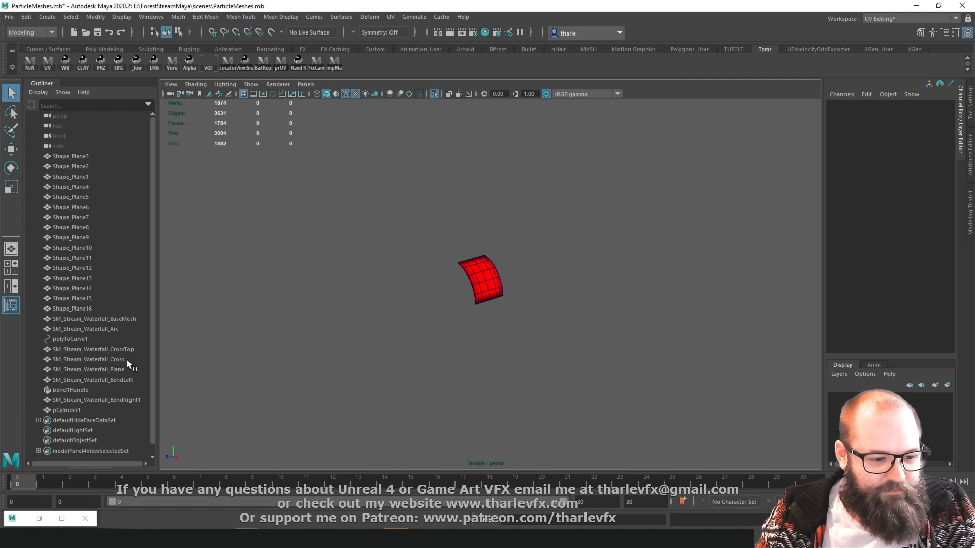
{"action": "left_click", "coordinate": [92, 369]}
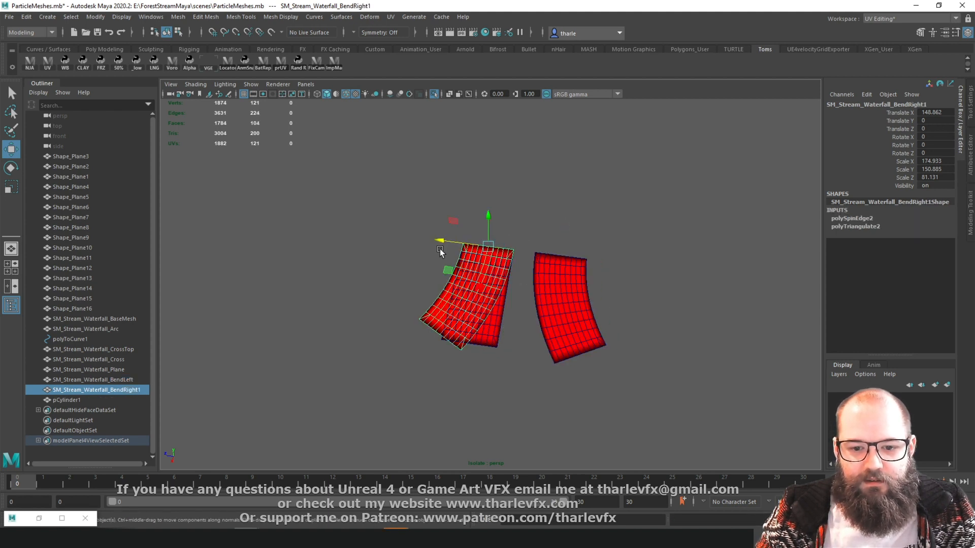
{"action": "left_click", "coordinate": [81, 369]}
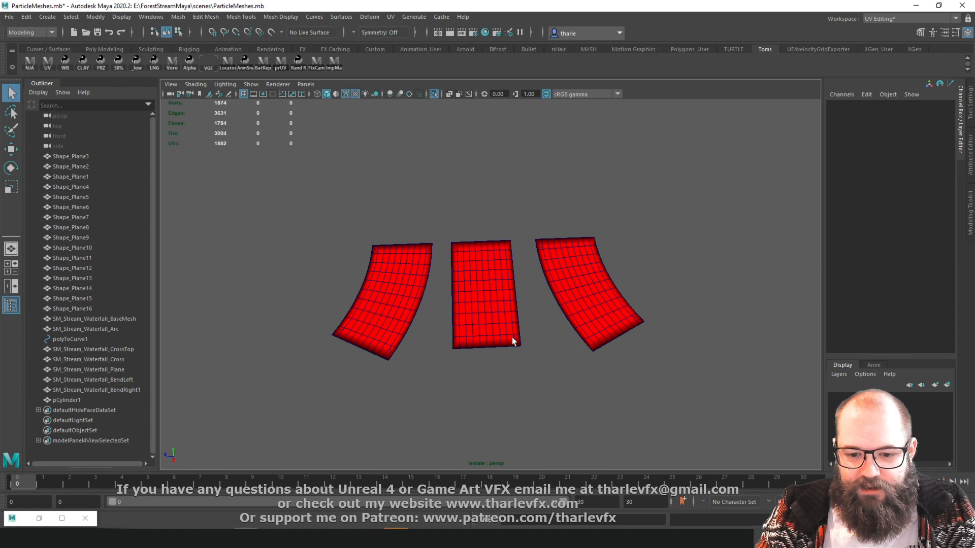
{"action": "mouse_move", "coordinate": [375, 243]}
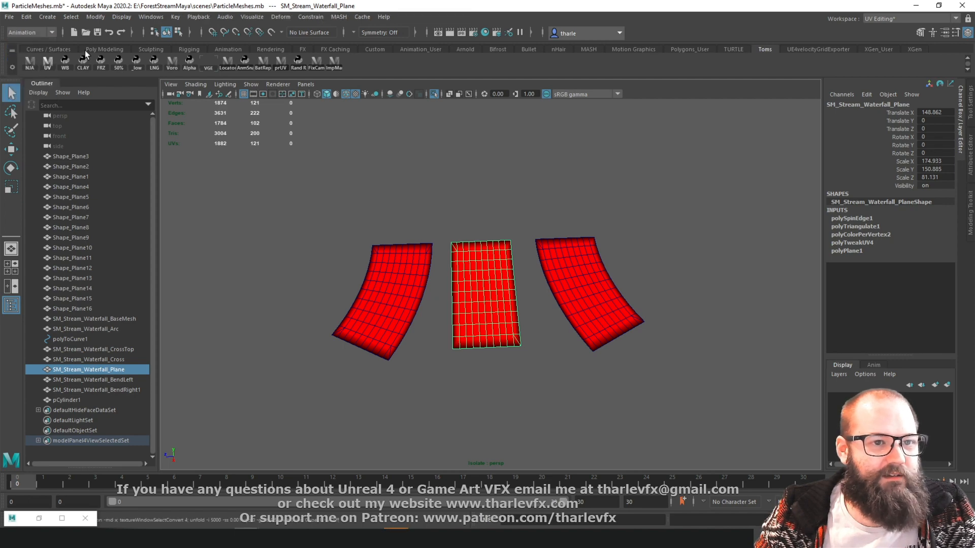
- Bend the middle plane with a Bend deformer rotated 90° on X and Y, curvature 5.73
{"action": "left_click", "coordinate": [281, 17]}
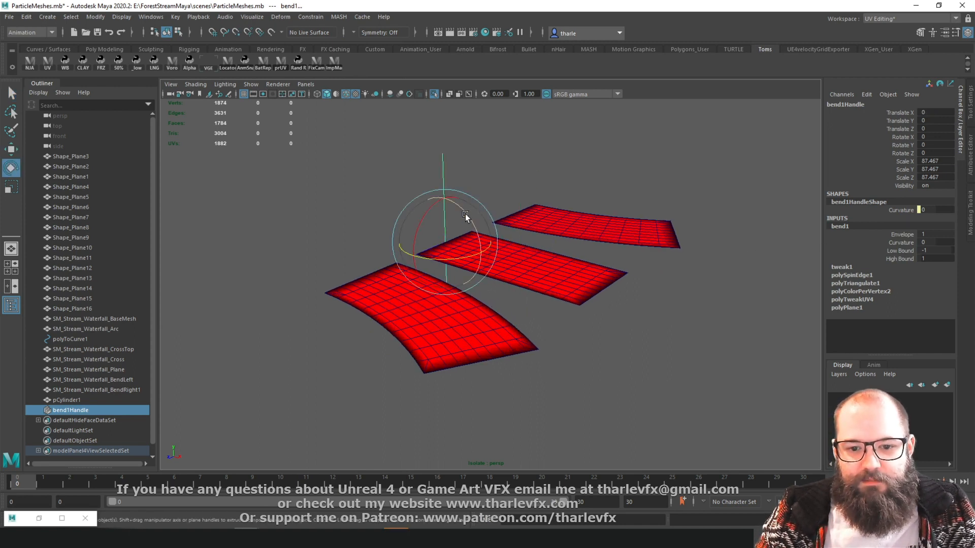
{"action": "left_click_drag", "start_coordinate": [466, 216], "coordinate": [642, 291]}
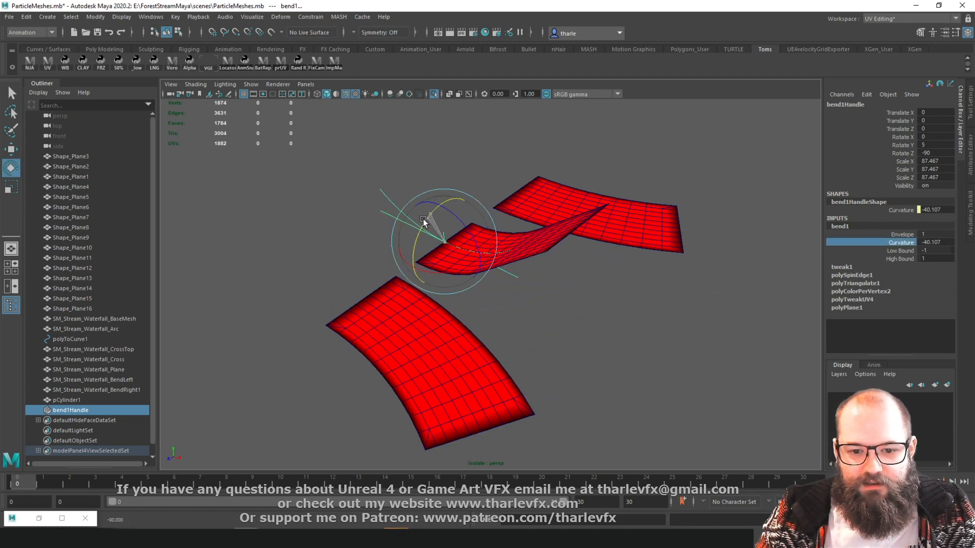
{"action": "left_click_drag", "start_coordinate": [423, 221], "coordinate": [402, 254]}
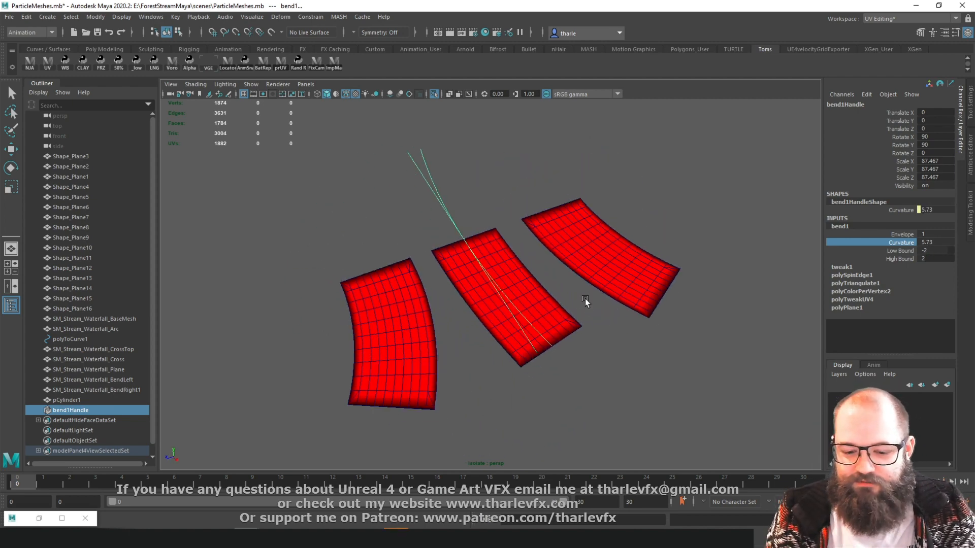
{"action": "left_click_drag", "start_coordinate": [585, 301], "coordinate": [573, 324]}
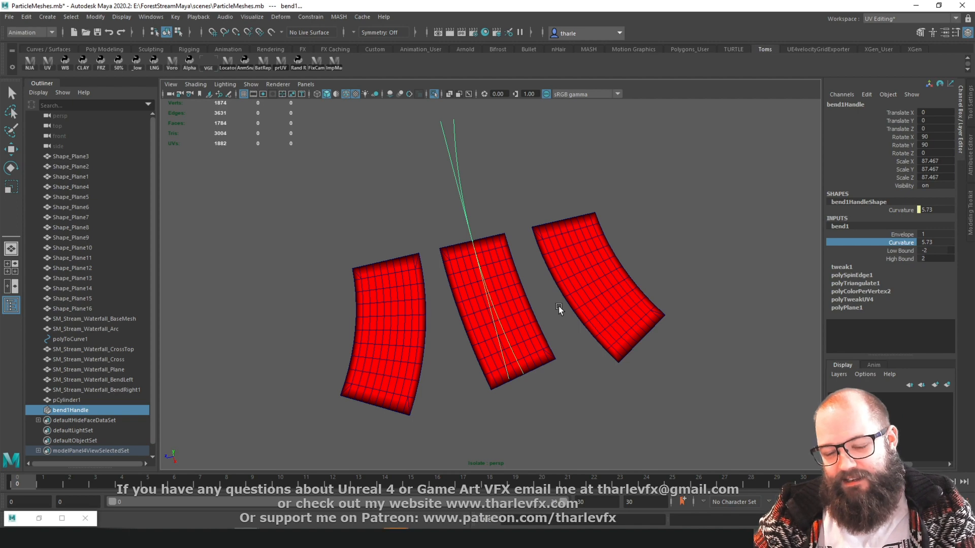
{"action": "mouse_move", "coordinate": [560, 243]}
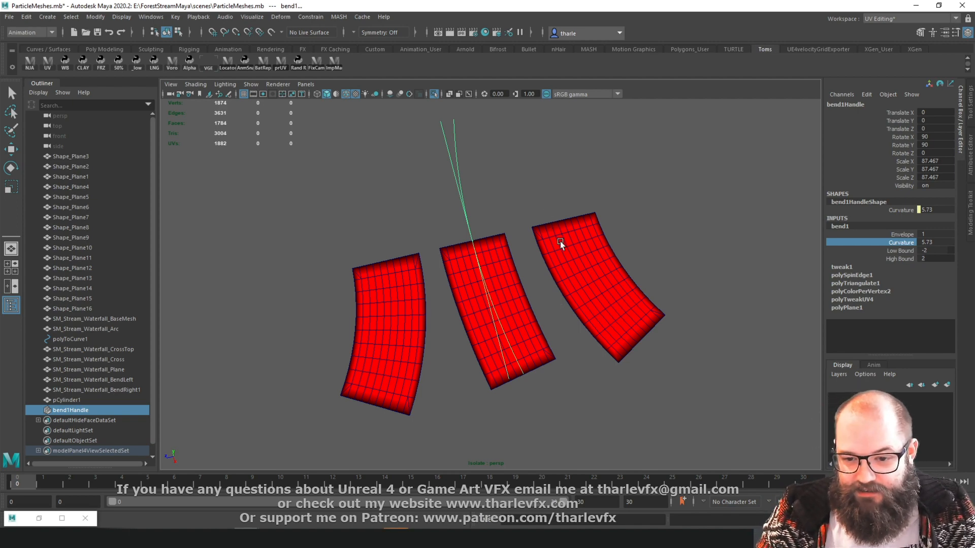
{"action": "mouse_move", "coordinate": [651, 305]}
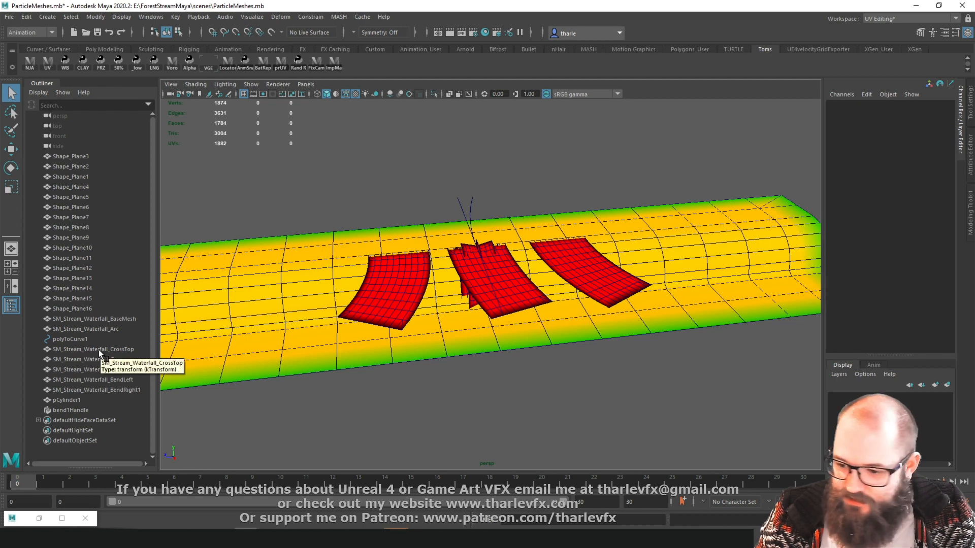
{"action": "mouse_move", "coordinate": [118, 390]}
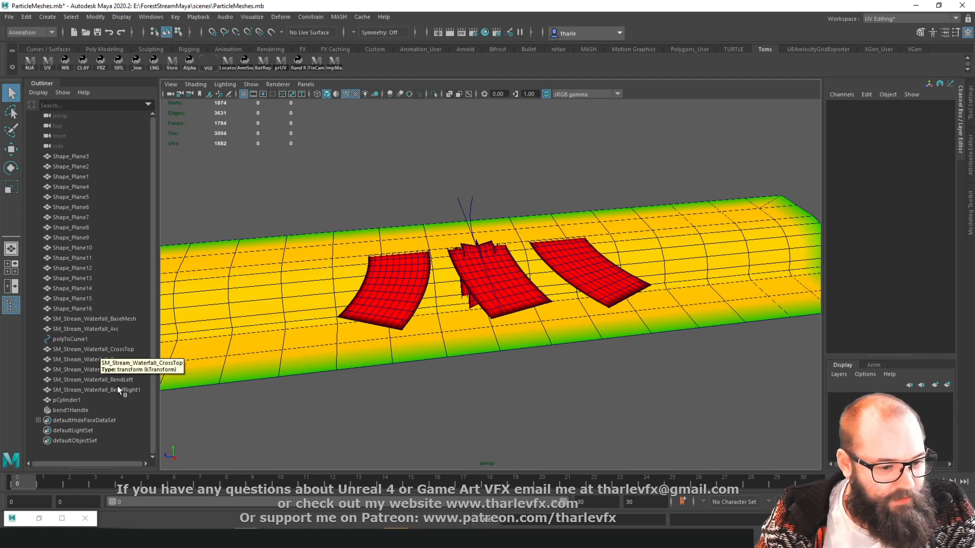
- Isolate SM_Stream_Waterfall_Cross and orbit to inspect it from the side and above
{"action": "left_click", "coordinate": [94, 359]}
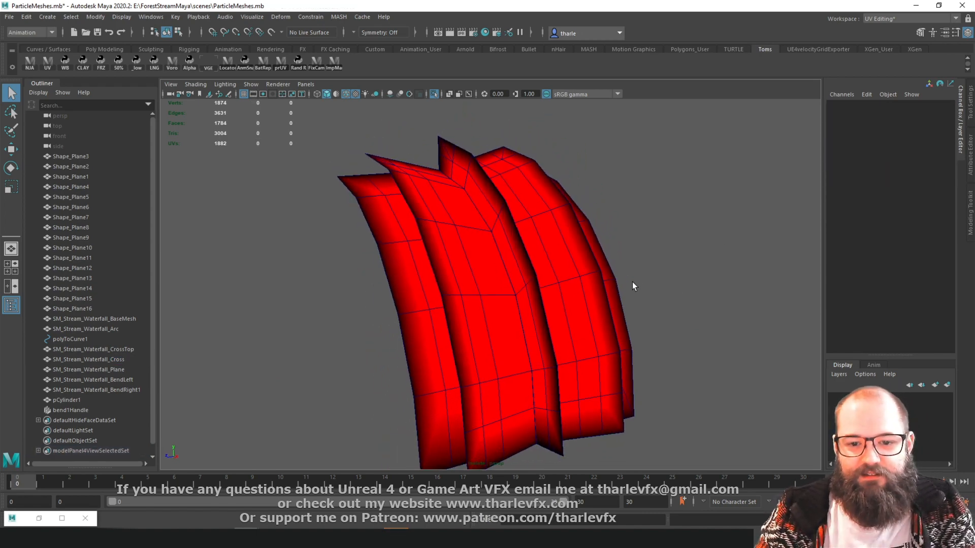
{"action": "mouse_move", "coordinate": [673, 286]}
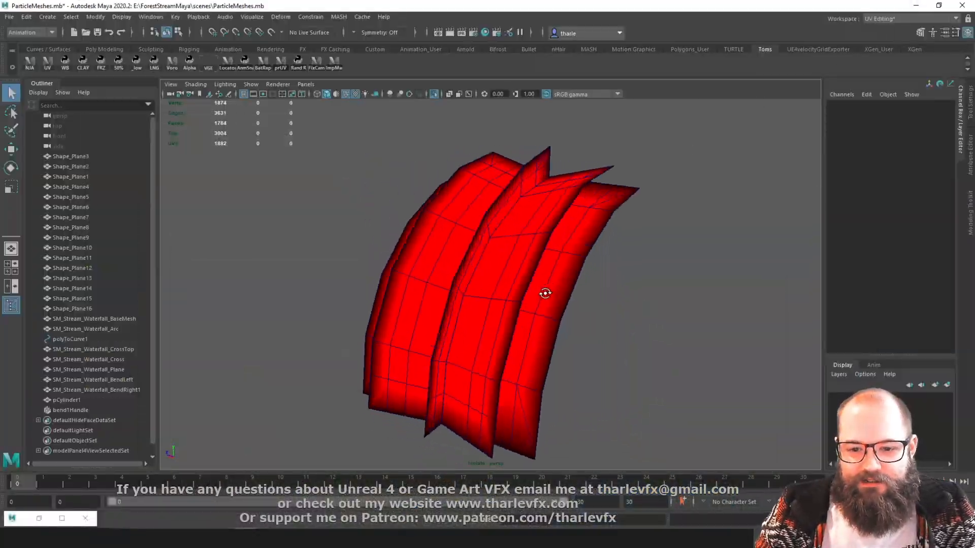
{"action": "left_click_drag", "start_coordinate": [545, 294], "coordinate": [661, 246]}
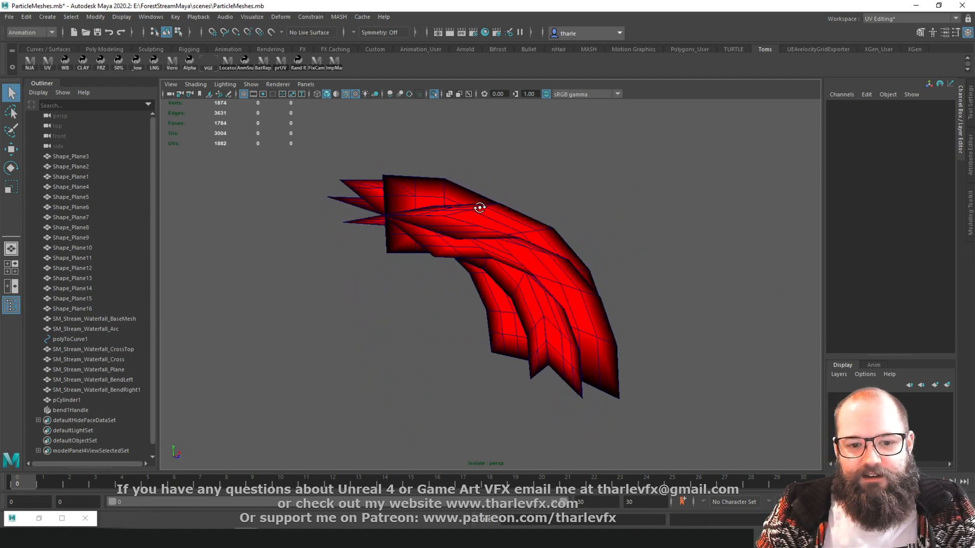
{"action": "left_click_drag", "start_coordinate": [479, 207], "coordinate": [335, 219]}
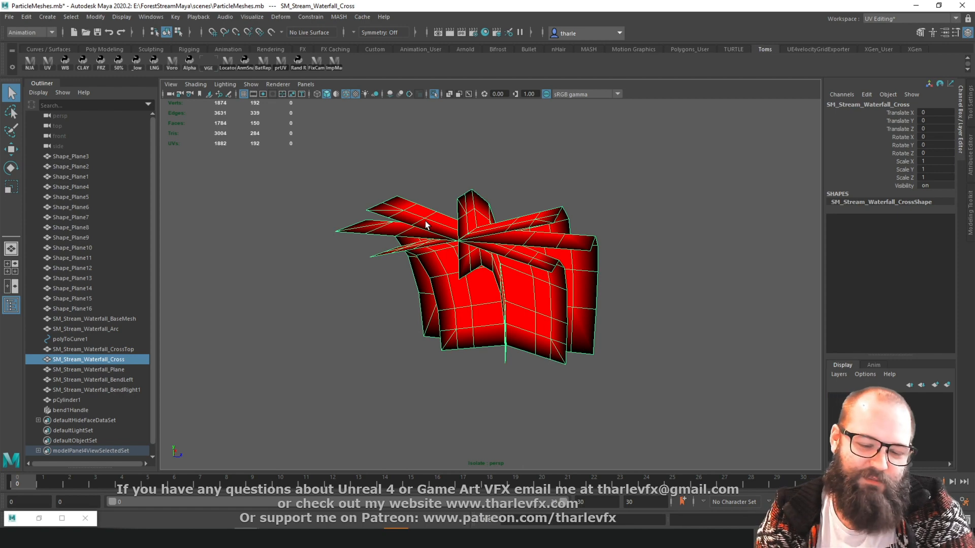
{"action": "mouse_move", "coordinate": [457, 255]}
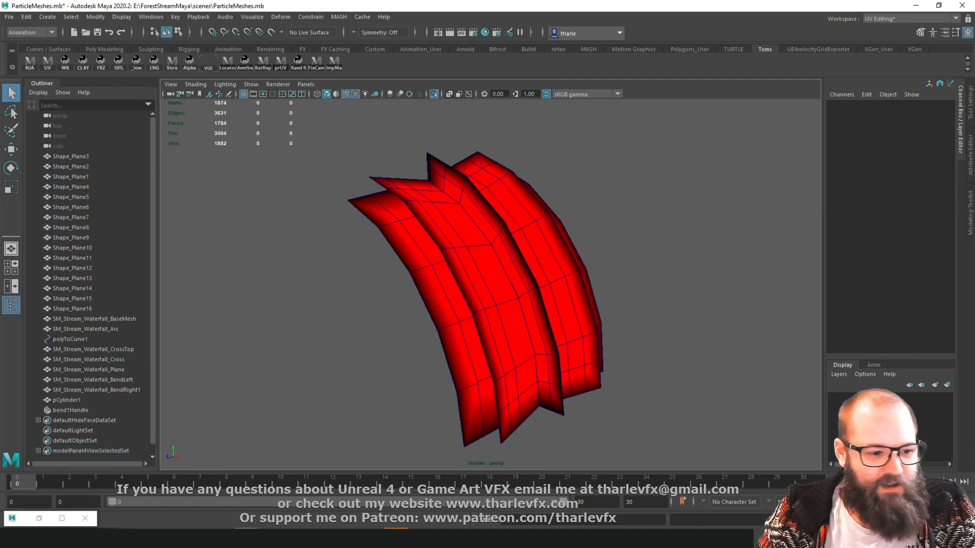
- Convert an edge of SM_Stream_Waterfall_Arc into curve polyToCurve2 with Polygon Edges to Curve
{"action": "left_click", "coordinate": [81, 329]}
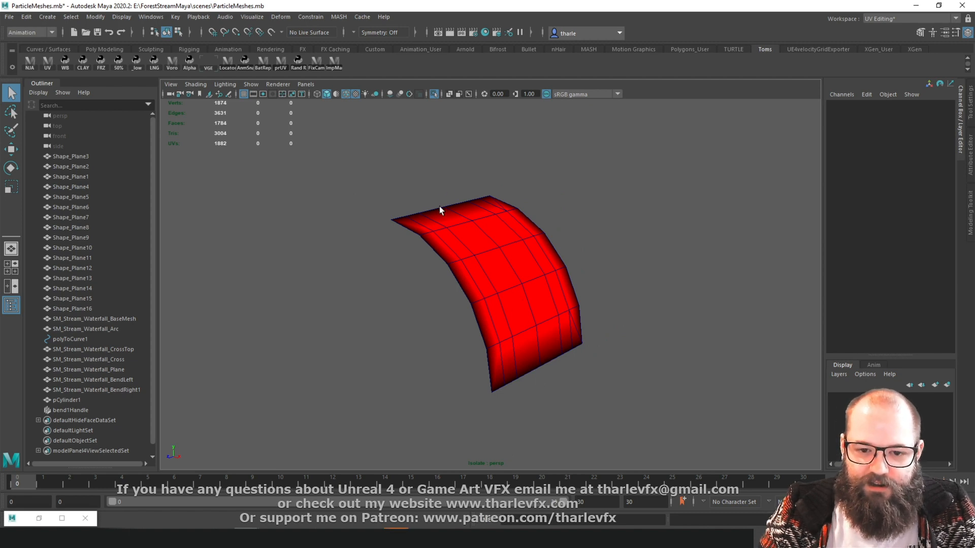
{"action": "mouse_move", "coordinate": [524, 286]}
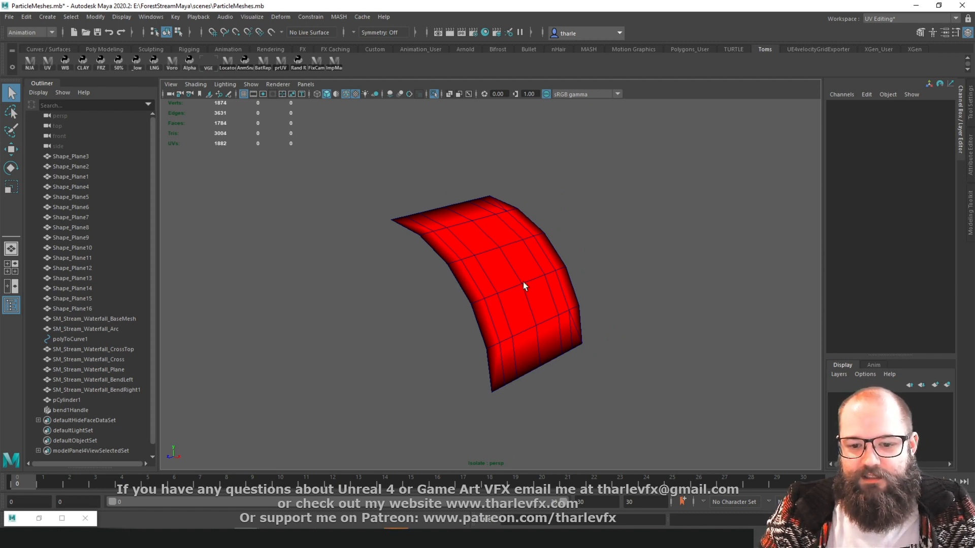
{"action": "left_click", "coordinate": [504, 286]}
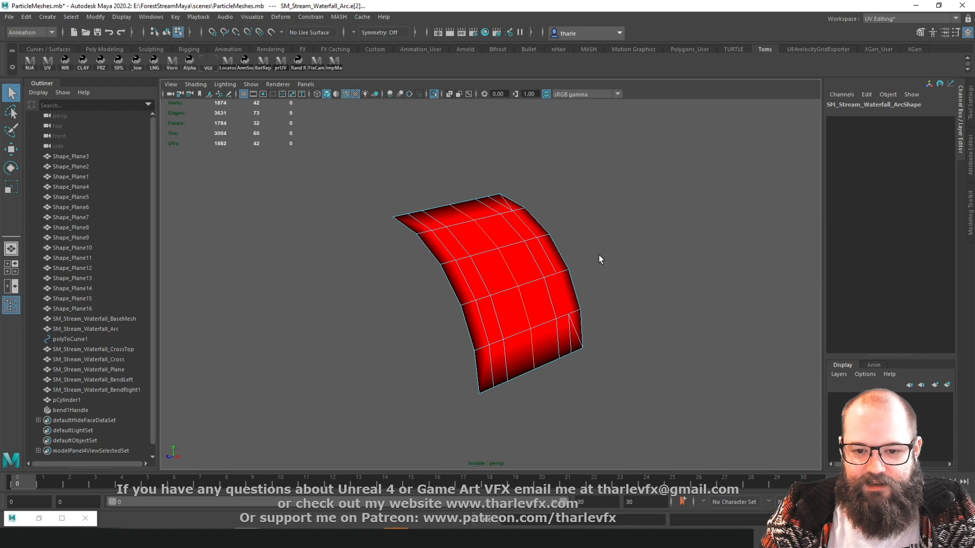
{"action": "left_click", "coordinate": [95, 16]}
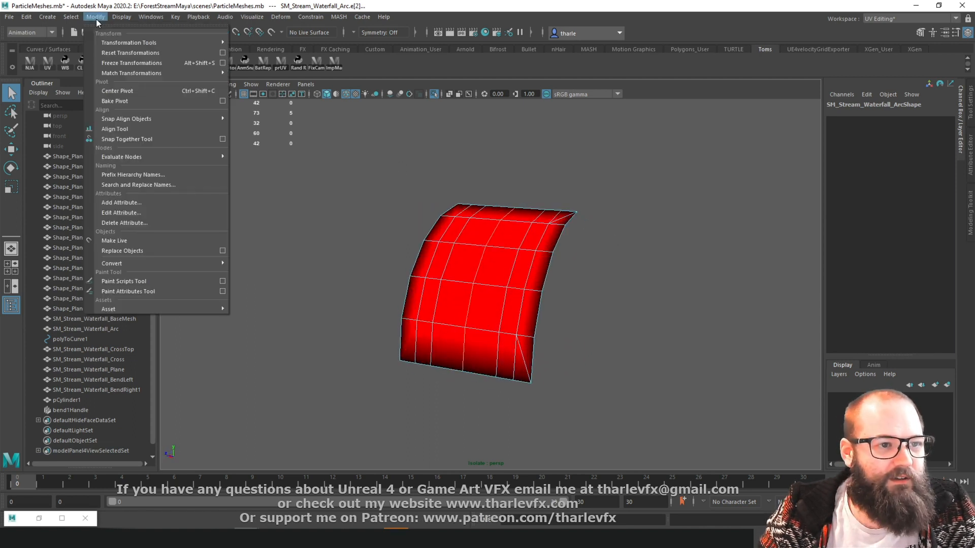
{"action": "mouse_move", "coordinate": [112, 263]}
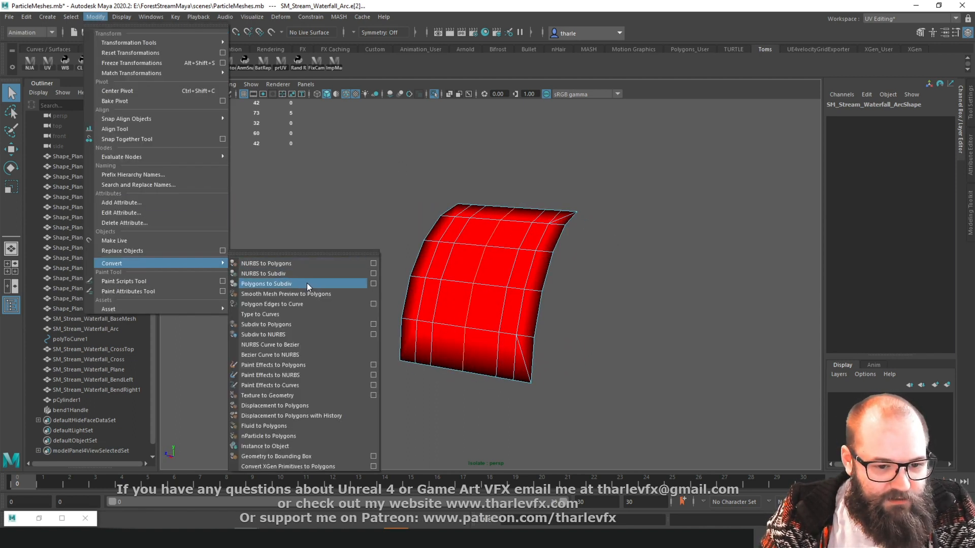
{"action": "mouse_move", "coordinate": [301, 304]}
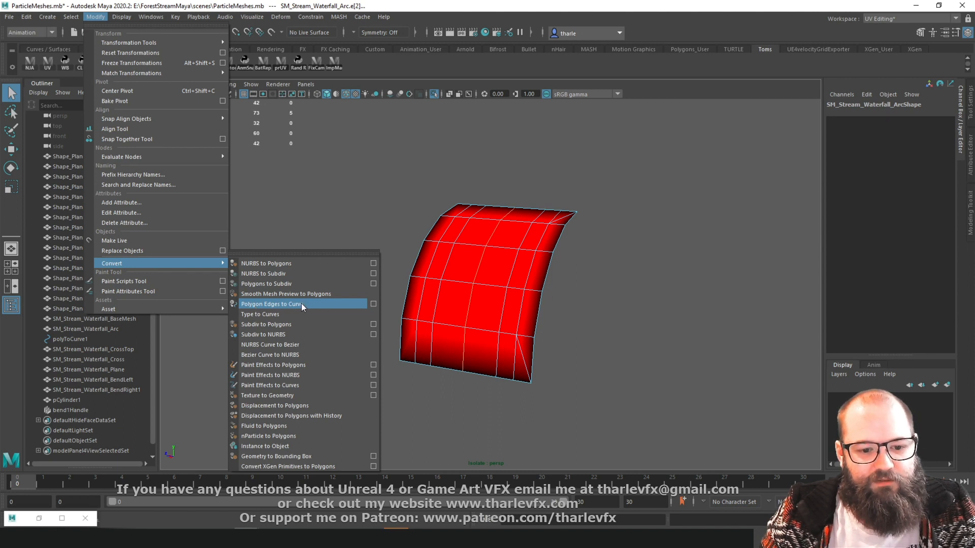
{"action": "left_click", "coordinate": [271, 304]}
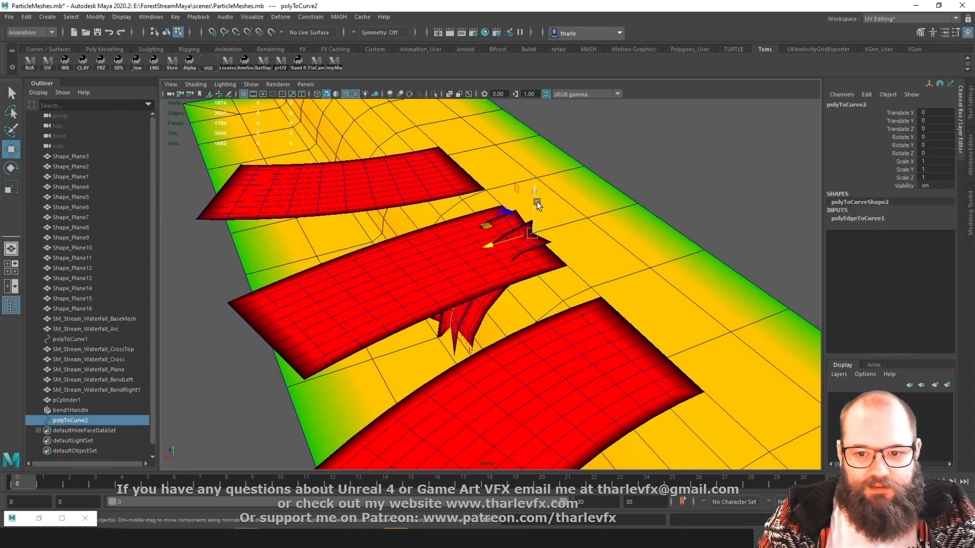
- Raise new plane pPlane1 about 48 units and stretch it in Z near the curve
{"action": "left_click_drag", "start_coordinate": [537, 202], "coordinate": [531, 162]}
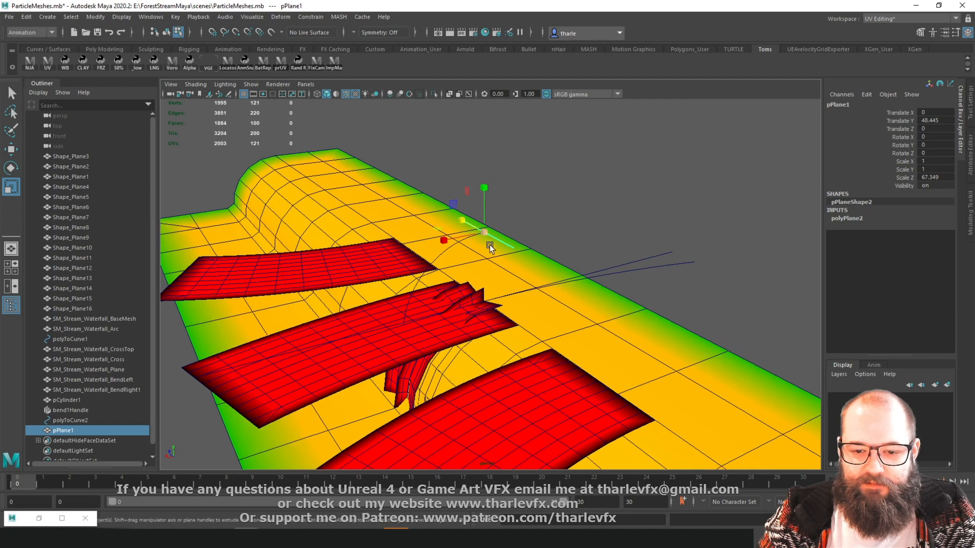
{"action": "left_click_drag", "start_coordinate": [487, 246], "coordinate": [522, 211]}
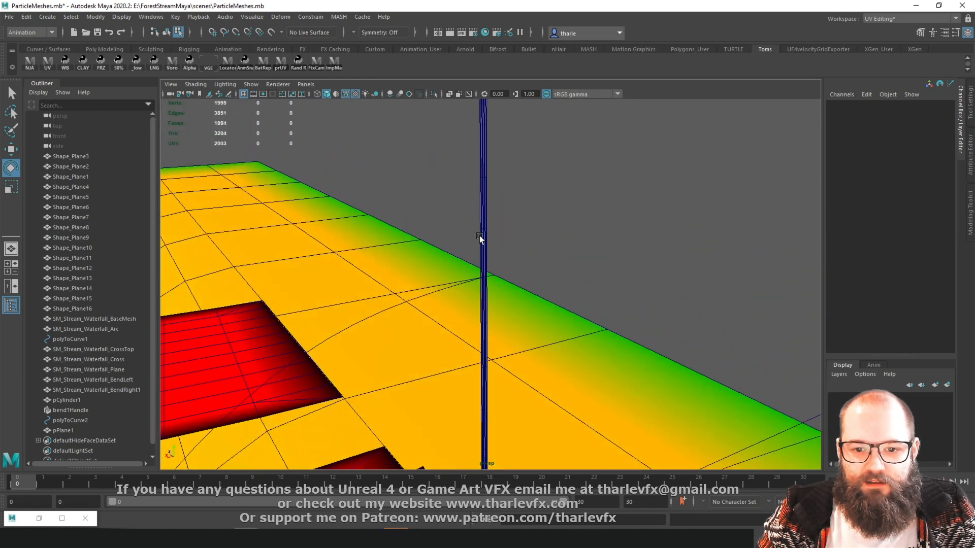
- Rotate pPlane1 to about -93° on X, select an edge, and pick polyToCurve2
{"action": "right_click", "coordinate": [482, 238]}
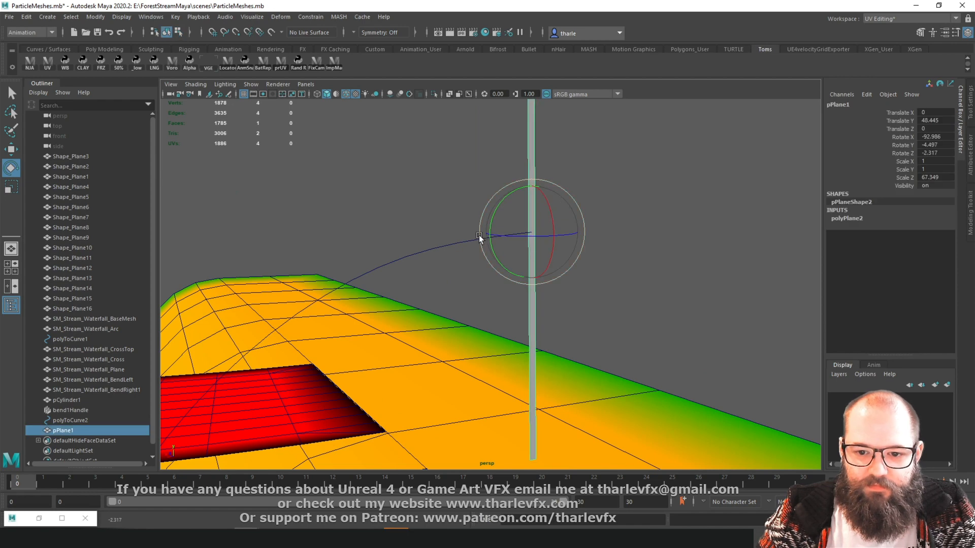
{"action": "left_click", "coordinate": [70, 421]}
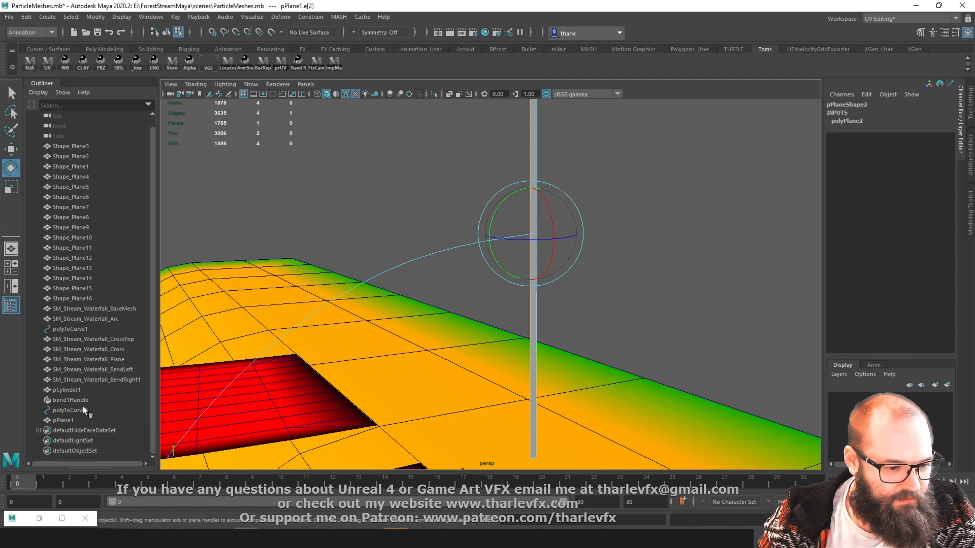
{"action": "left_click", "coordinate": [70, 410]}
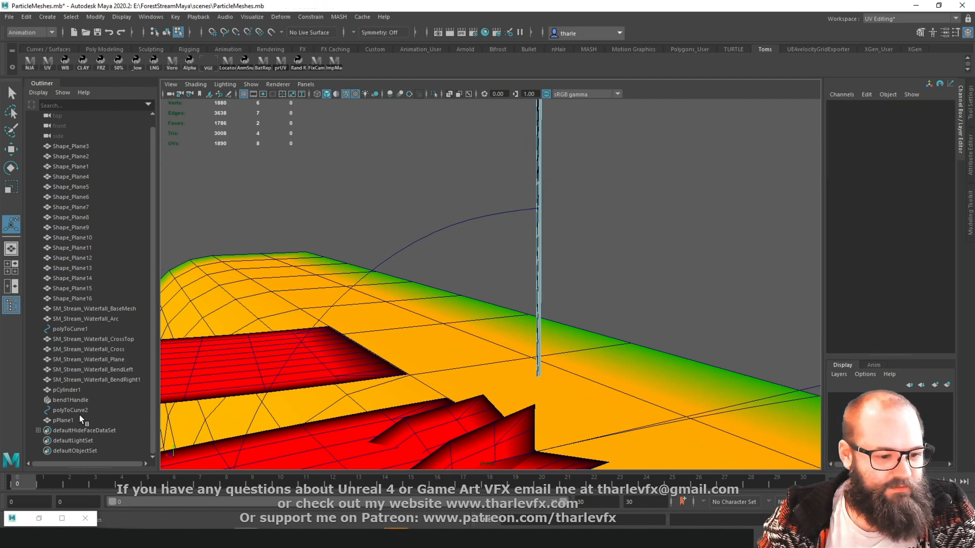
- Reverse polyToCurve2's direction and extrude pPlane1's edge along it into a fin
{"action": "left_click", "coordinate": [69, 410]}
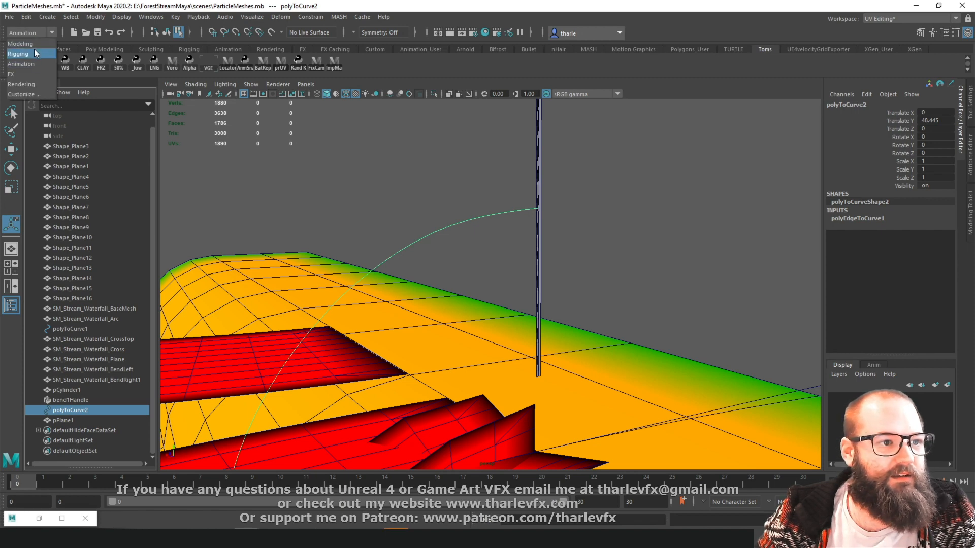
{"action": "left_click", "coordinate": [20, 43]}
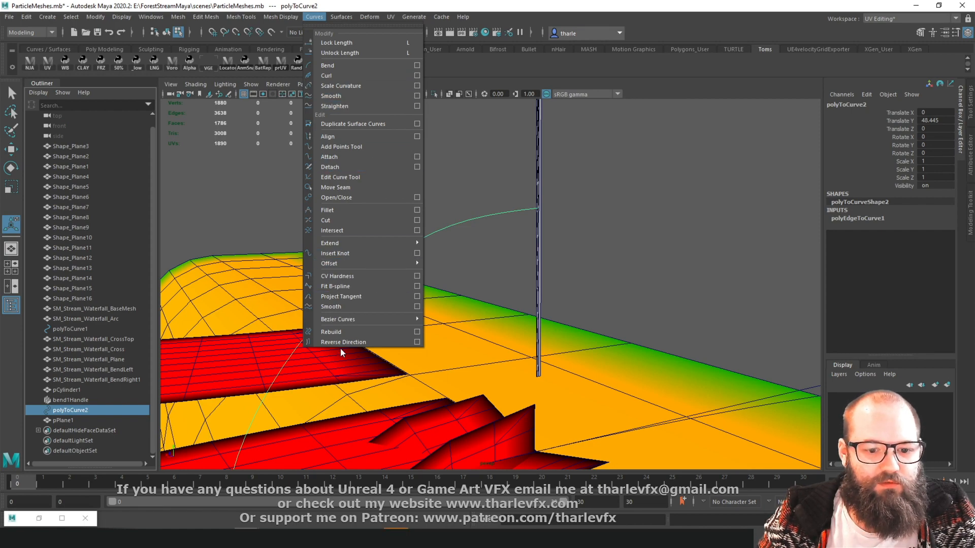
{"action": "left_click", "coordinate": [343, 341]}
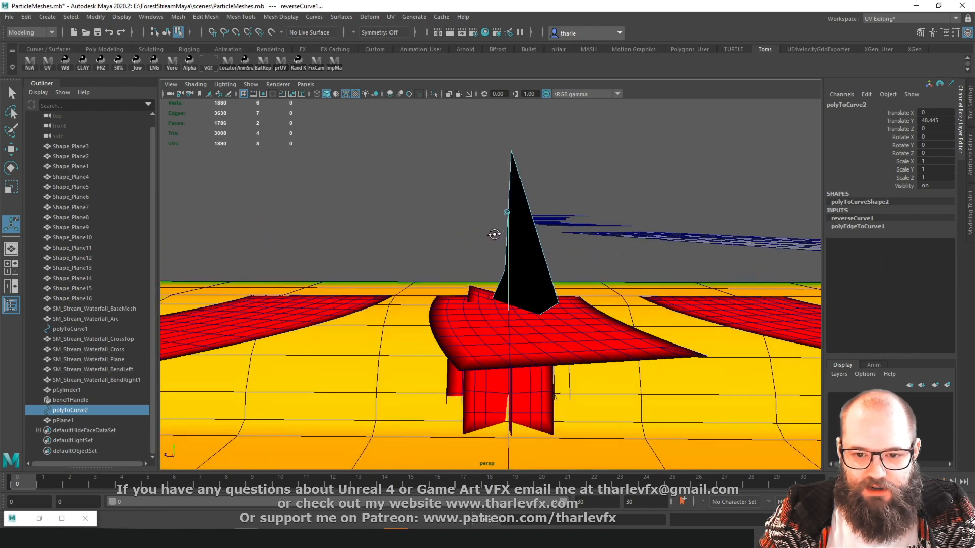
{"action": "left_click_drag", "start_coordinate": [507, 212], "coordinate": [457, 212]}
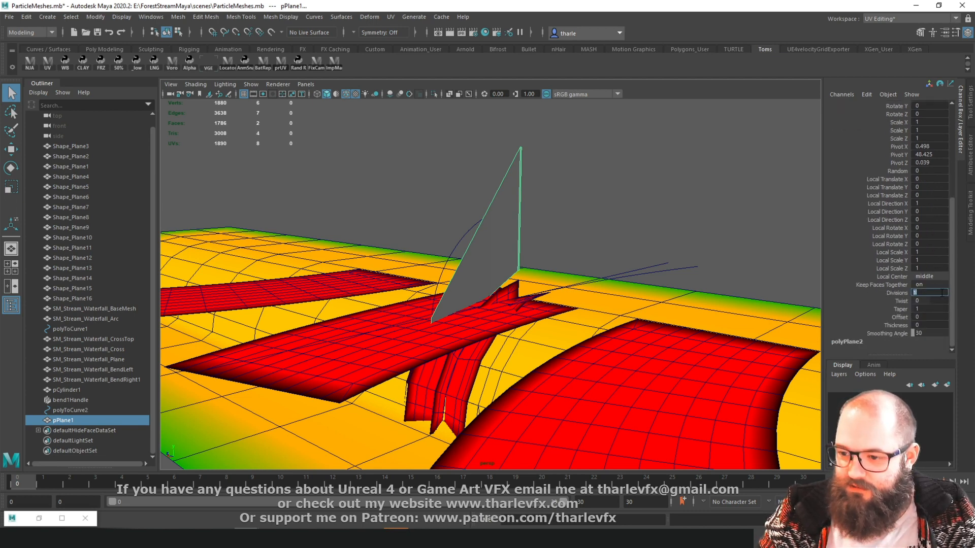
- Set the polyExtrudeEdge Divisions to 10 in the Channel Box
{"action": "type", "text": "10"}
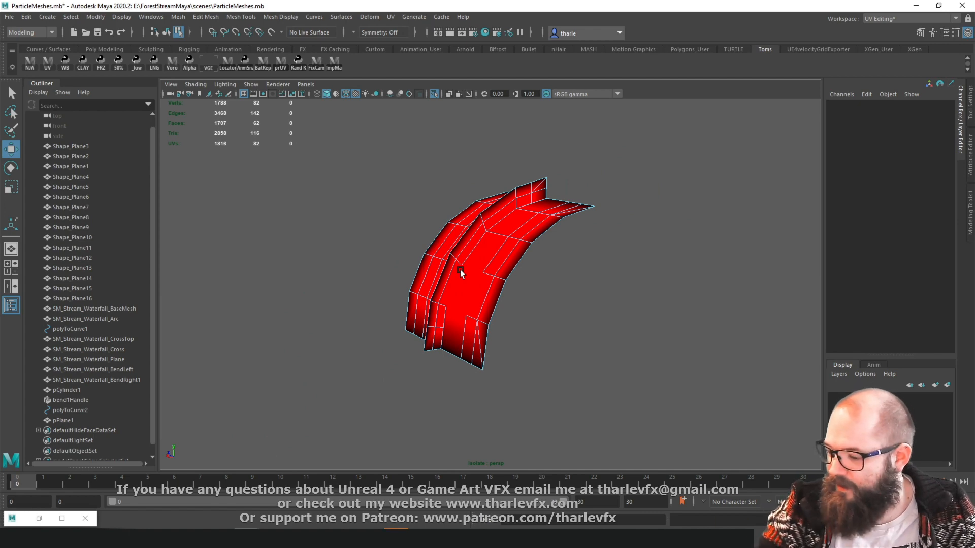
- Orbit the isolated curved mesh, then select SM_Stream_Waterfall_Cross in the Outliner
{"action": "left_click_drag", "start_coordinate": [460, 273], "coordinate": [667, 239]}
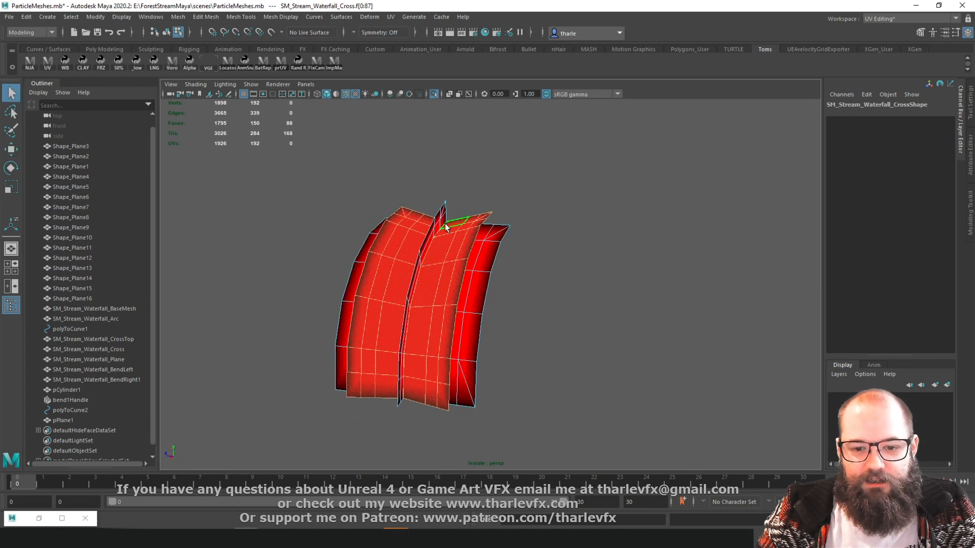
{"action": "left_click", "coordinate": [91, 338]}
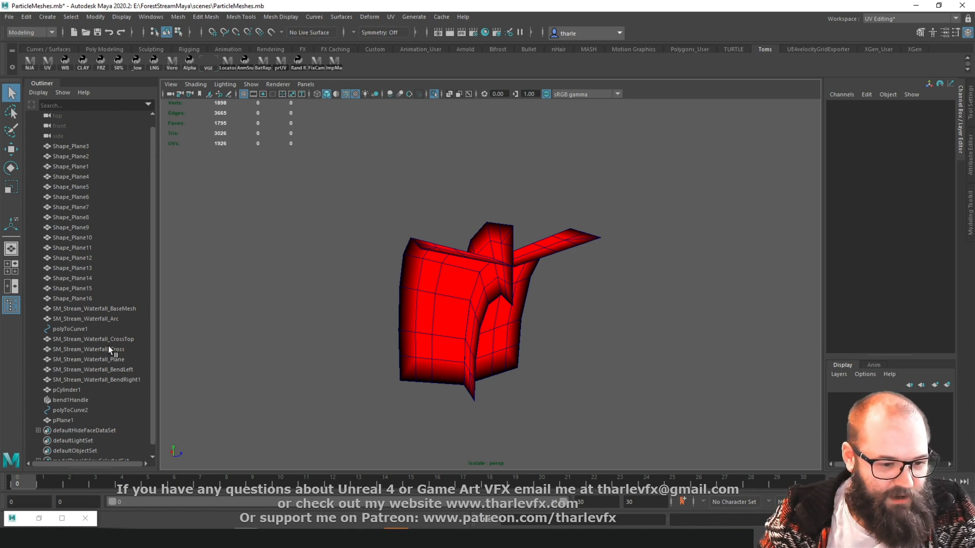
{"action": "left_click", "coordinate": [81, 349]}
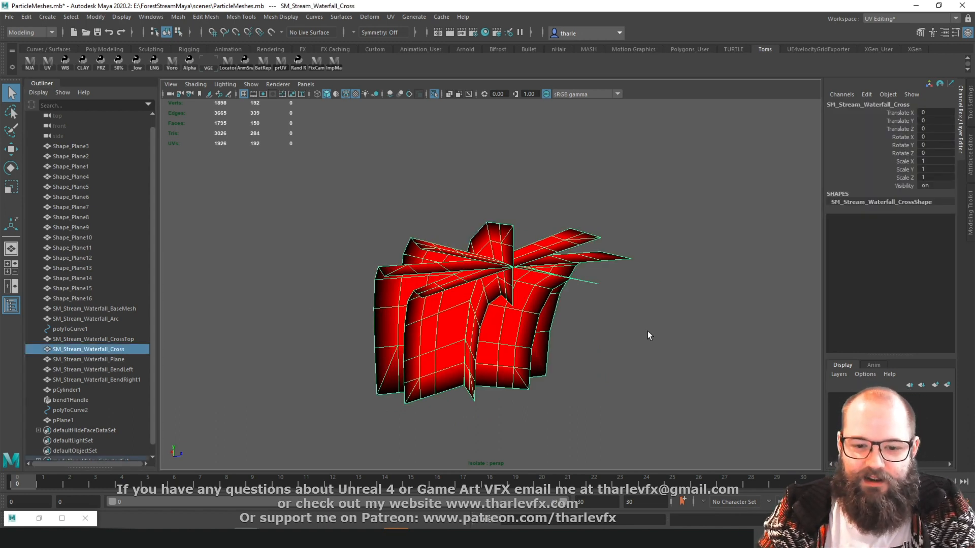
{"action": "mouse_move", "coordinate": [516, 295]}
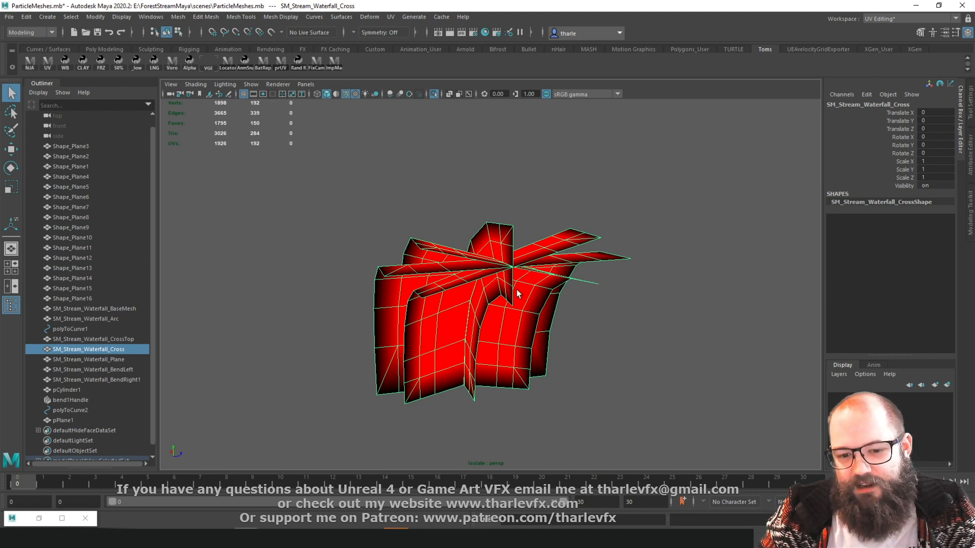
{"action": "mouse_move", "coordinate": [560, 286]}
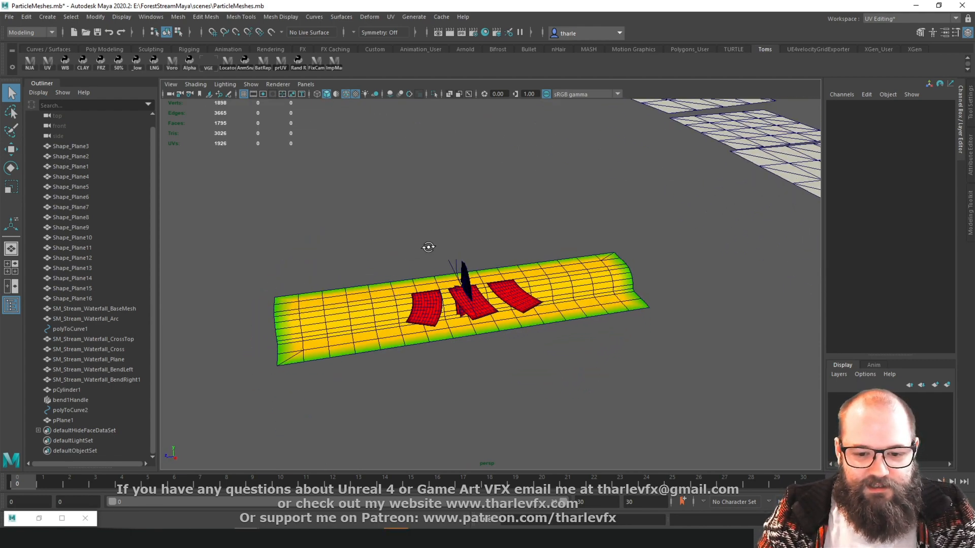
{"action": "left_click_drag", "start_coordinate": [429, 248], "coordinate": [469, 282]}
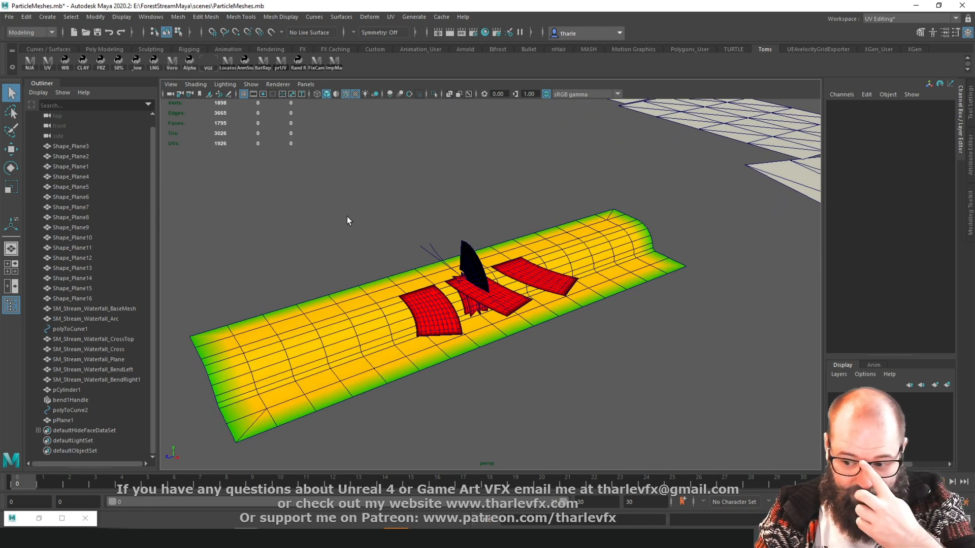
{"action": "mouse_move", "coordinate": [350, 207]}
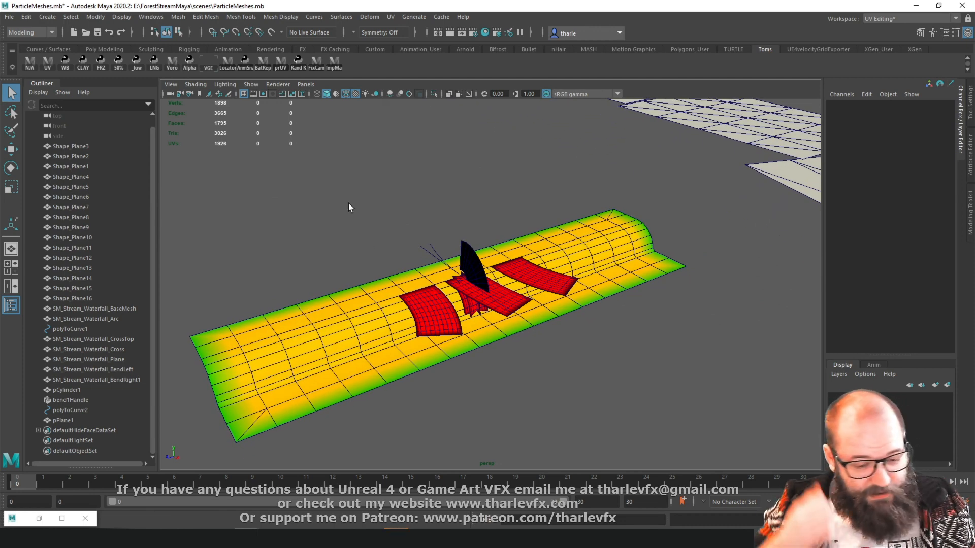